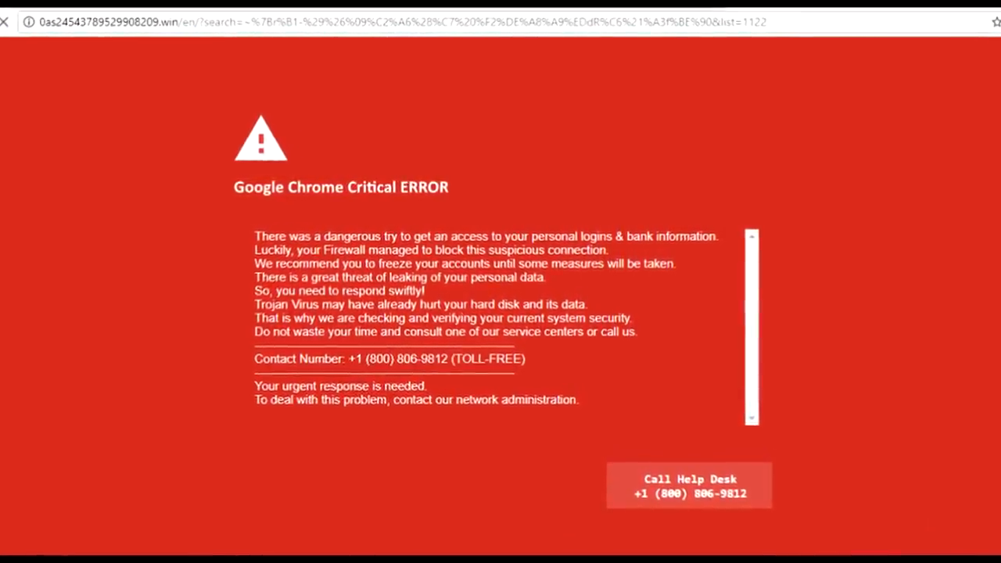
Go fullscreen and read the 'PORN VIRUS?' thread's reports of the pop-up number
key("F11")
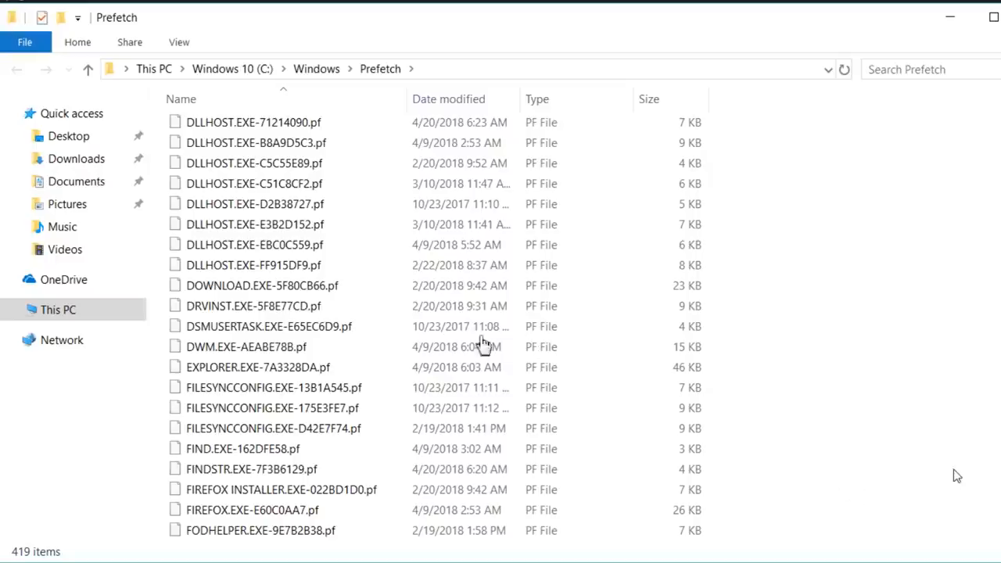
mouse_move(318, 368)
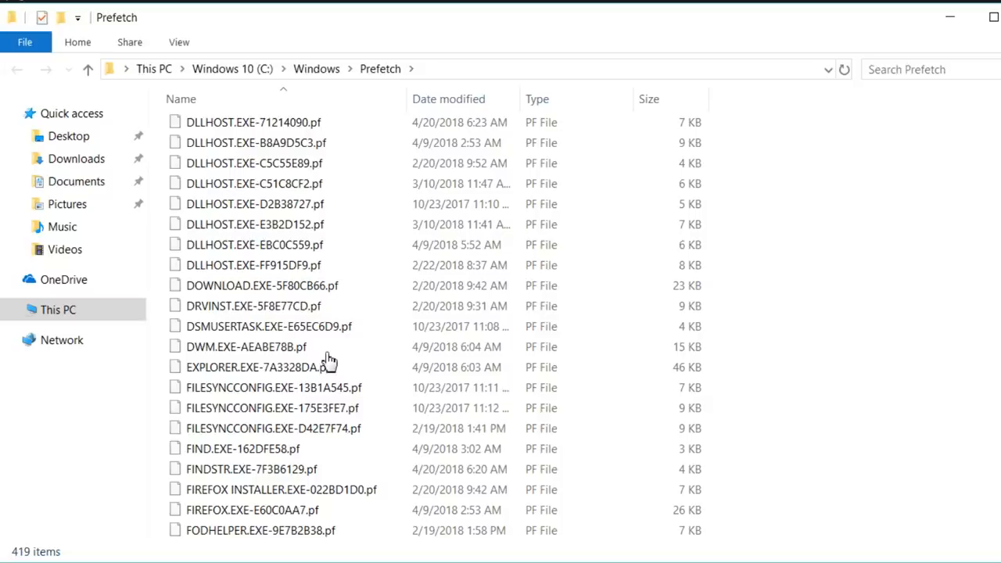
scroll("down", 3)
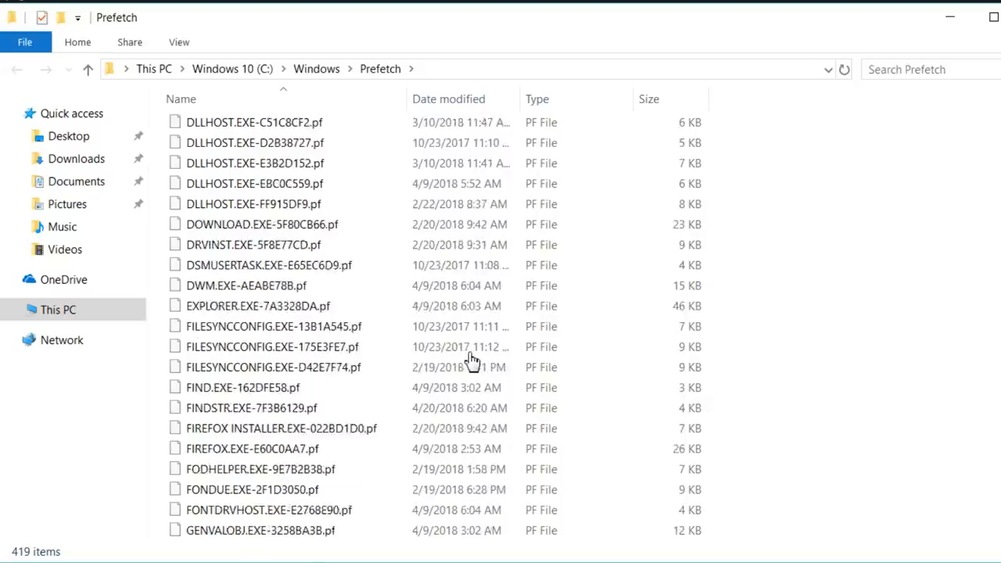
scroll("down", 3)
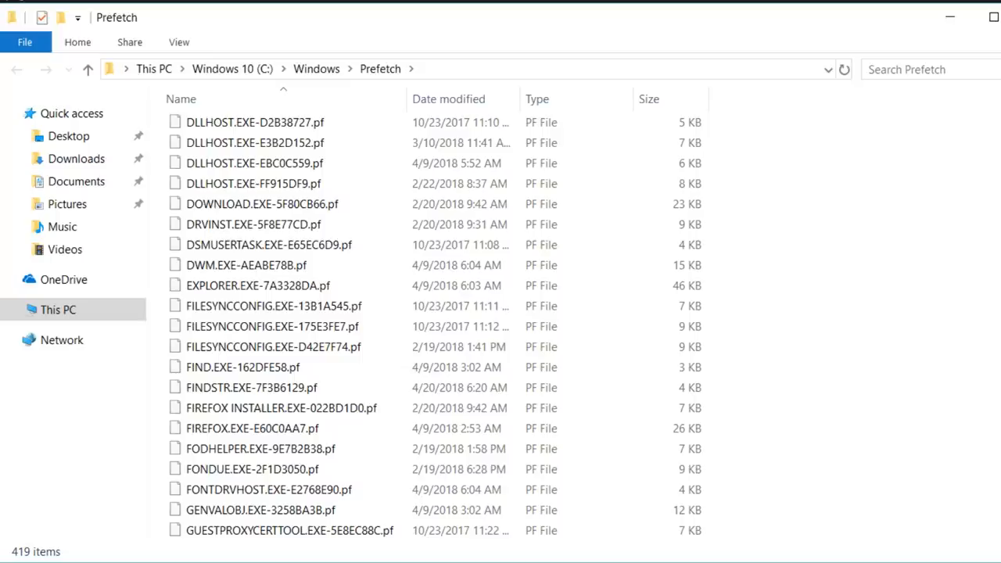
scroll("down", 3)
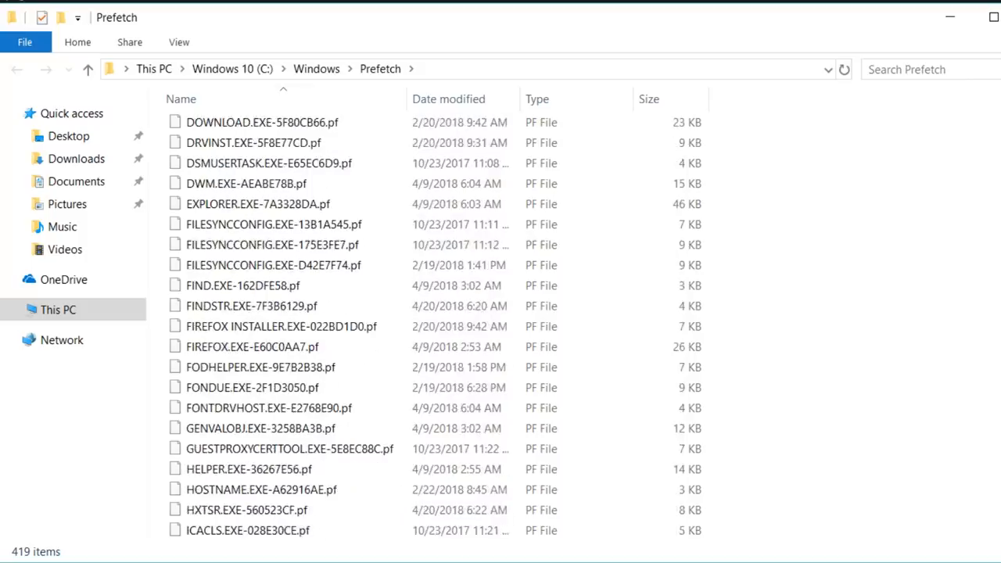
scroll("down", 3)
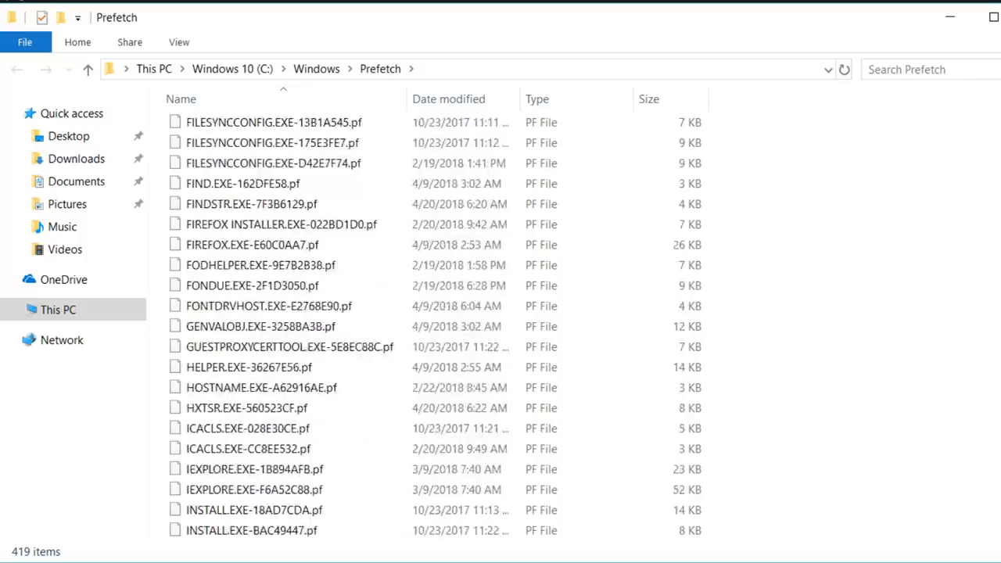
scroll("down", 3)
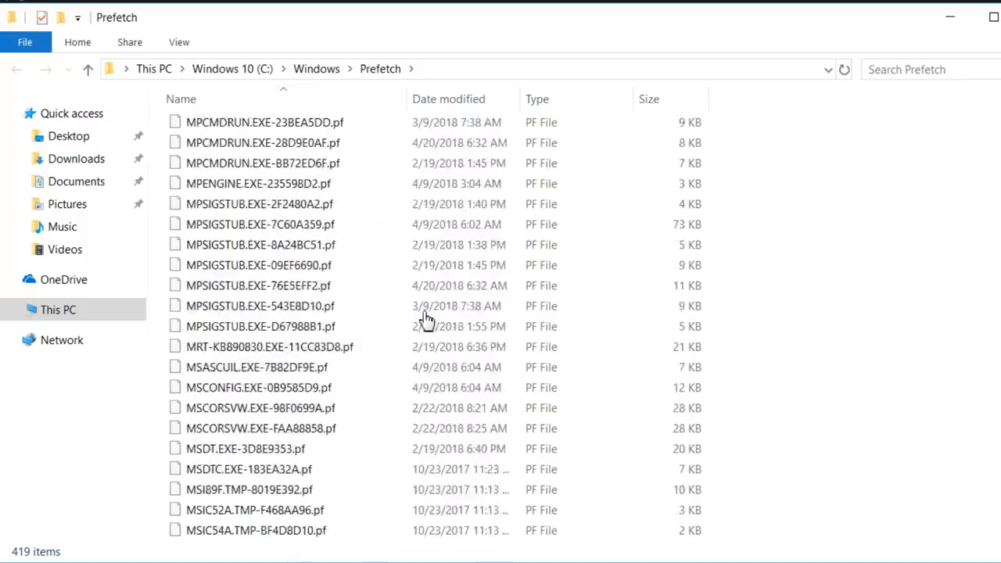
scroll("down", 3)
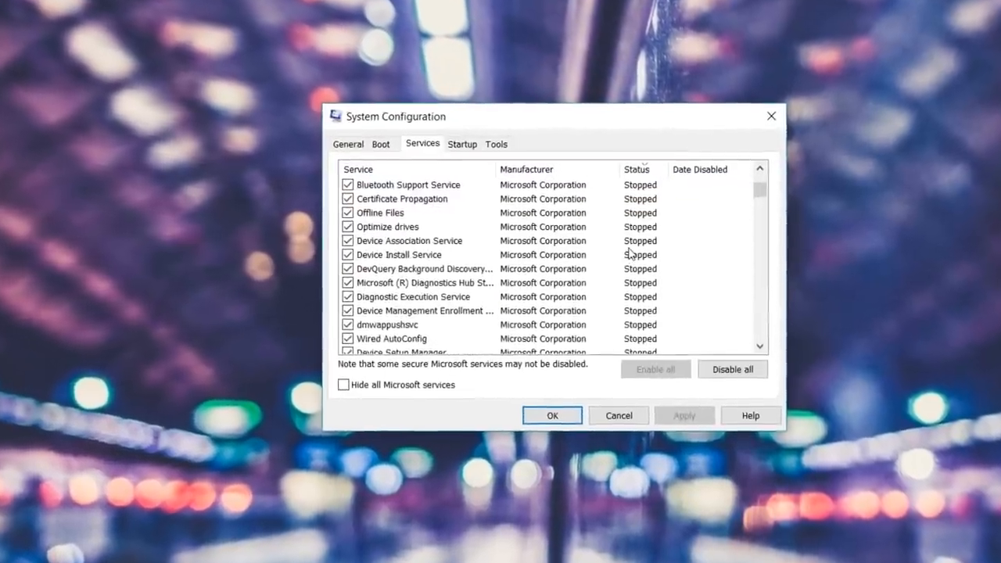
scroll("down", 3)
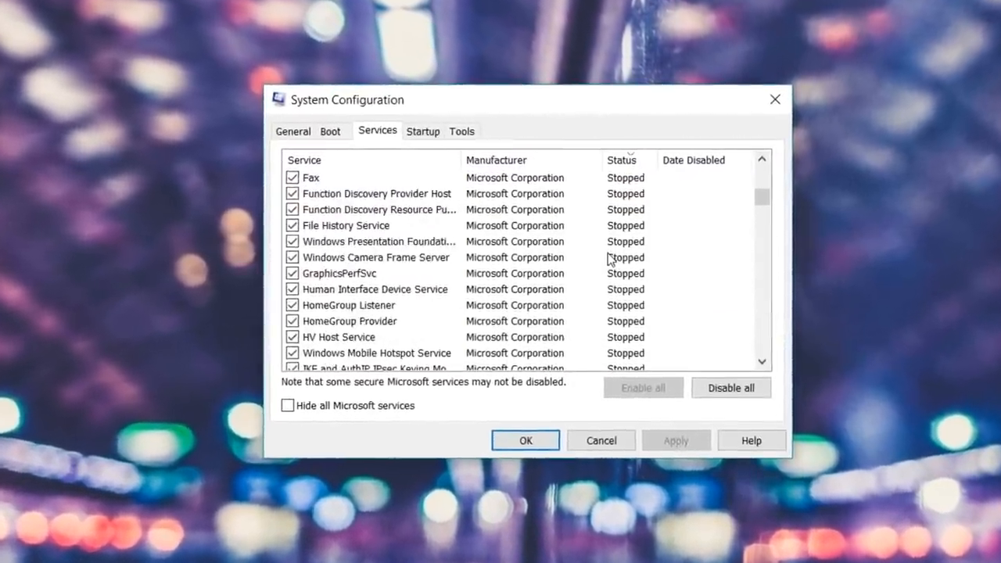
scroll("down", 3)
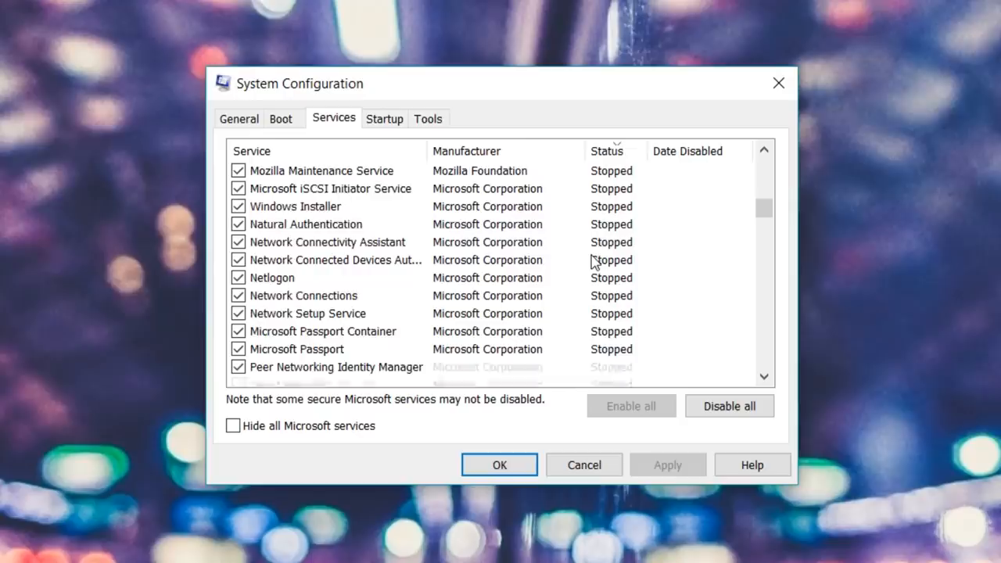
scroll("down", 3)
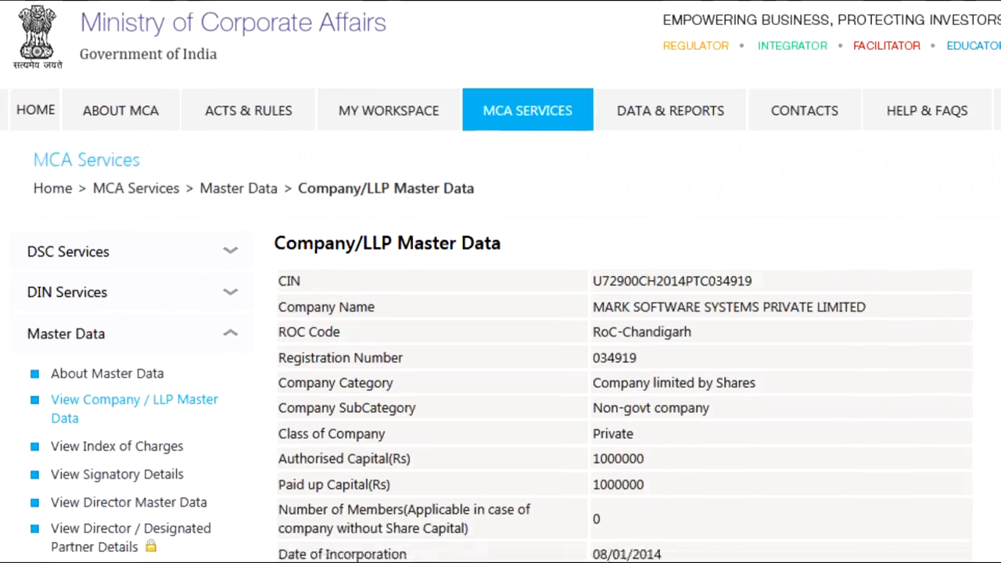
Scroll through the 'Tech Support Scammer' thread replies discussing Jayden
scroll("down", 3)
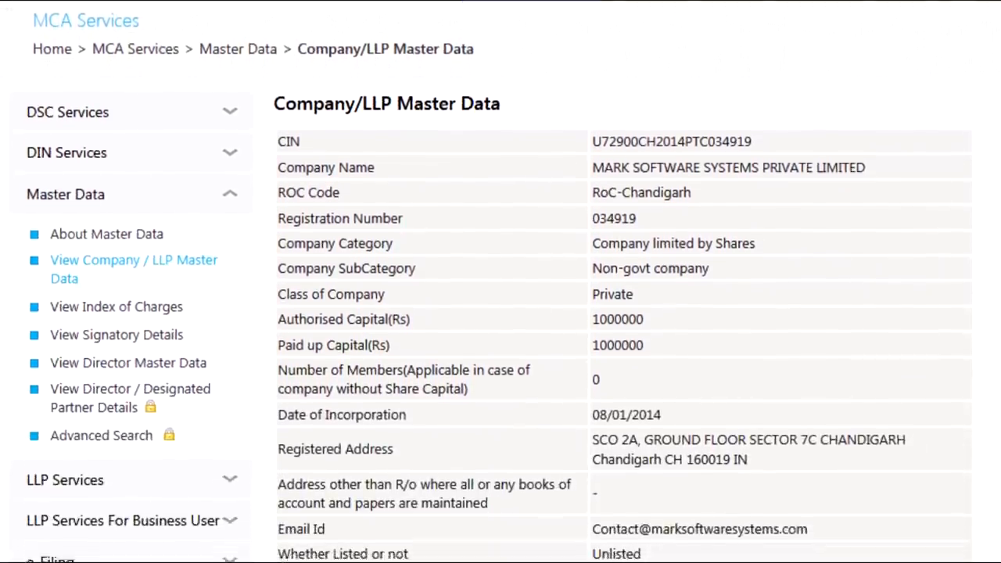
scroll("down", 3)
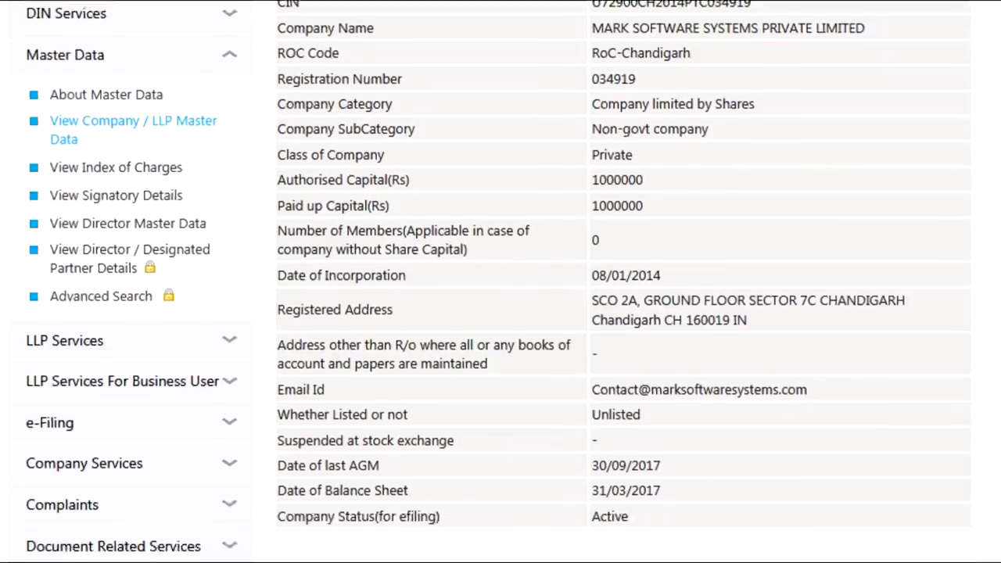
scroll("down", 3)
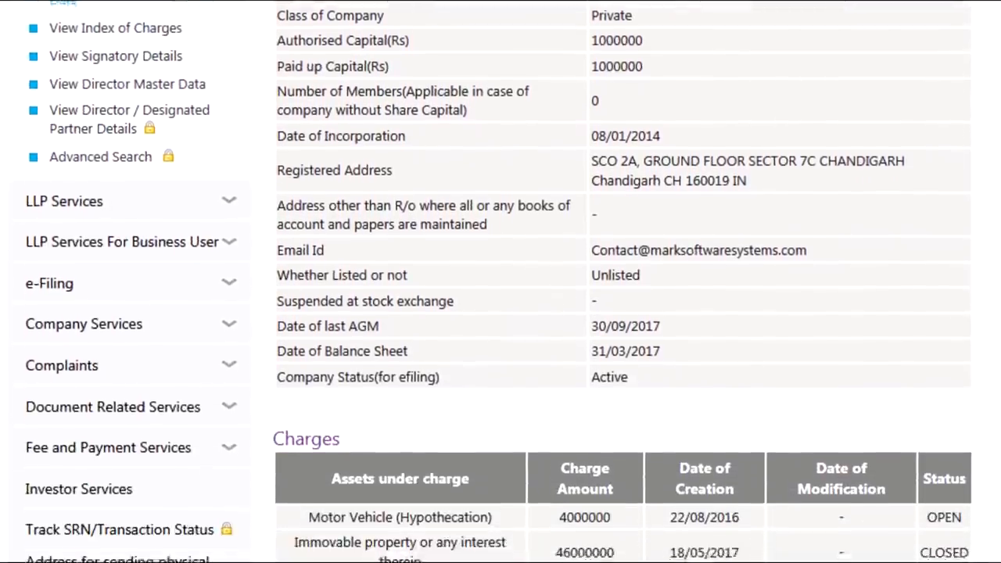
scroll("down", 3)
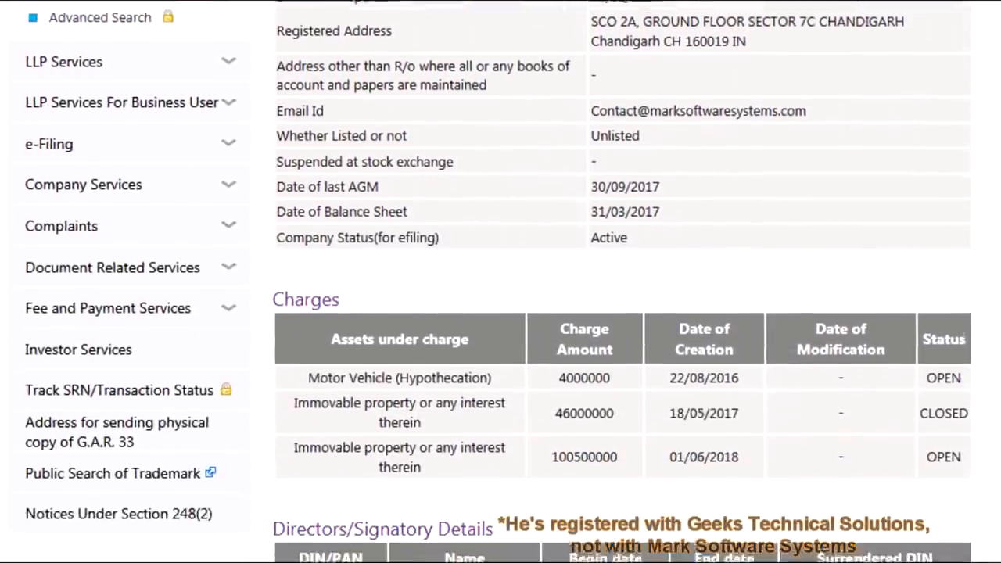
scroll("down", 3)
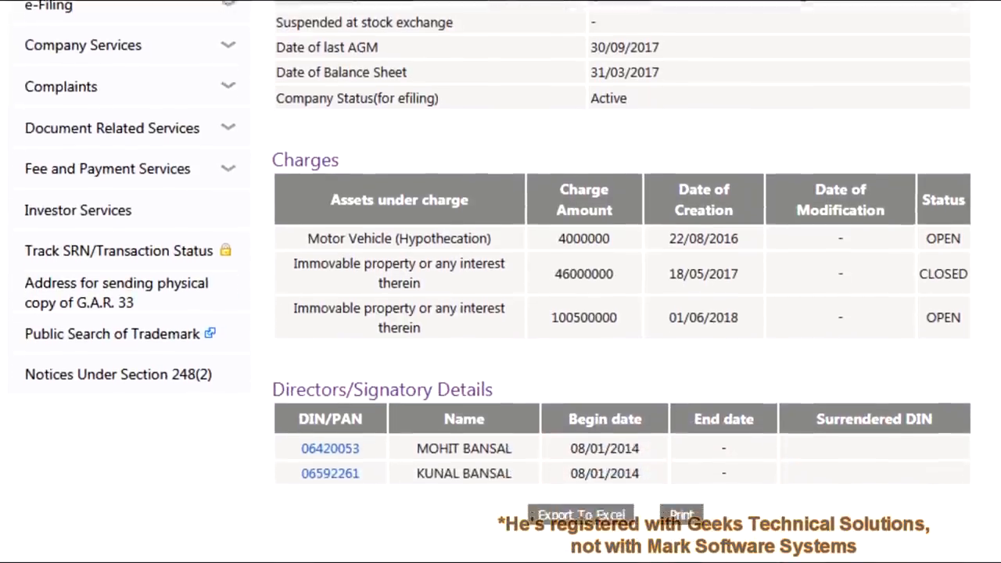
scroll("down", 3)
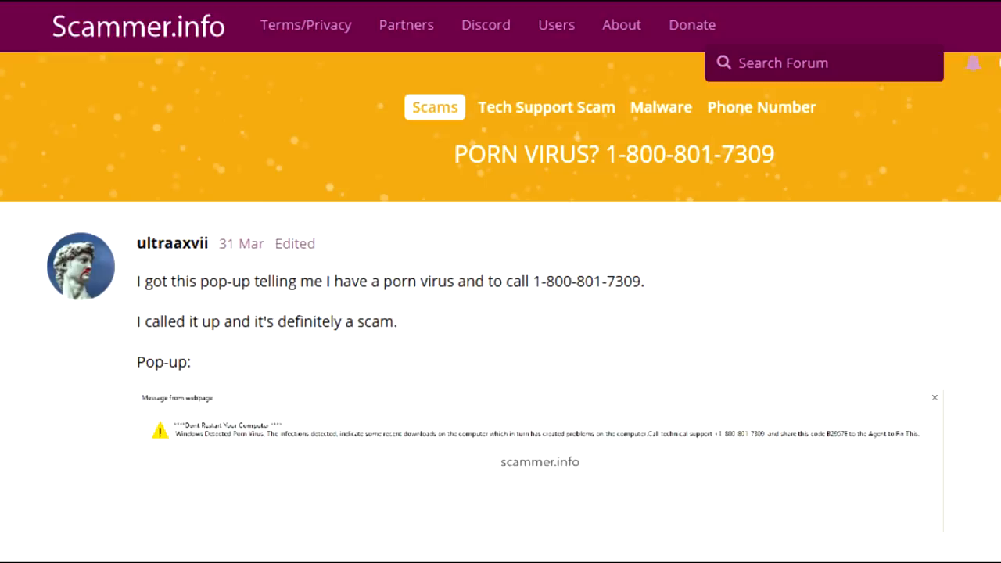
scroll("down", 3)
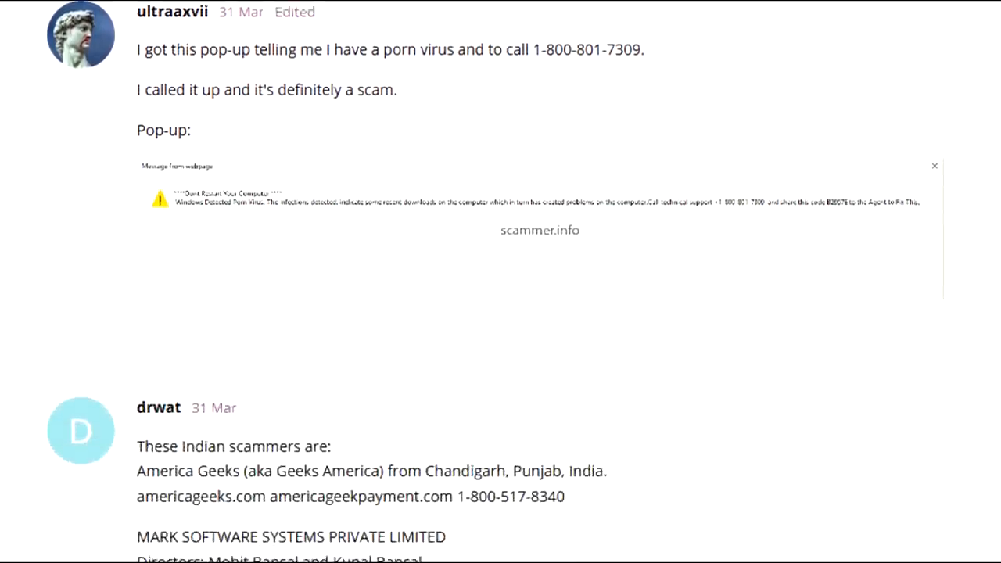
scroll("down", 3)
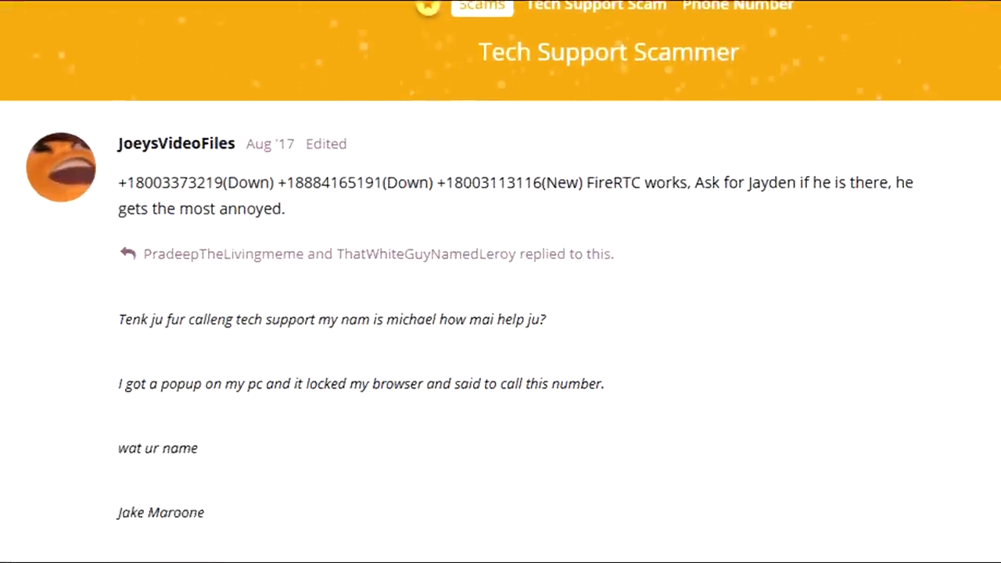
scroll("down", 3)
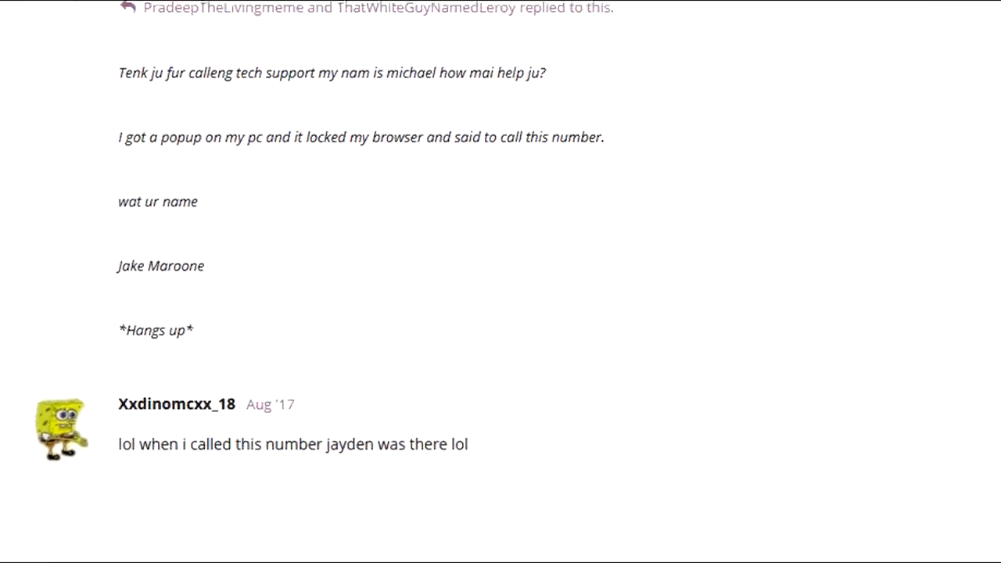
scroll("down", 3)
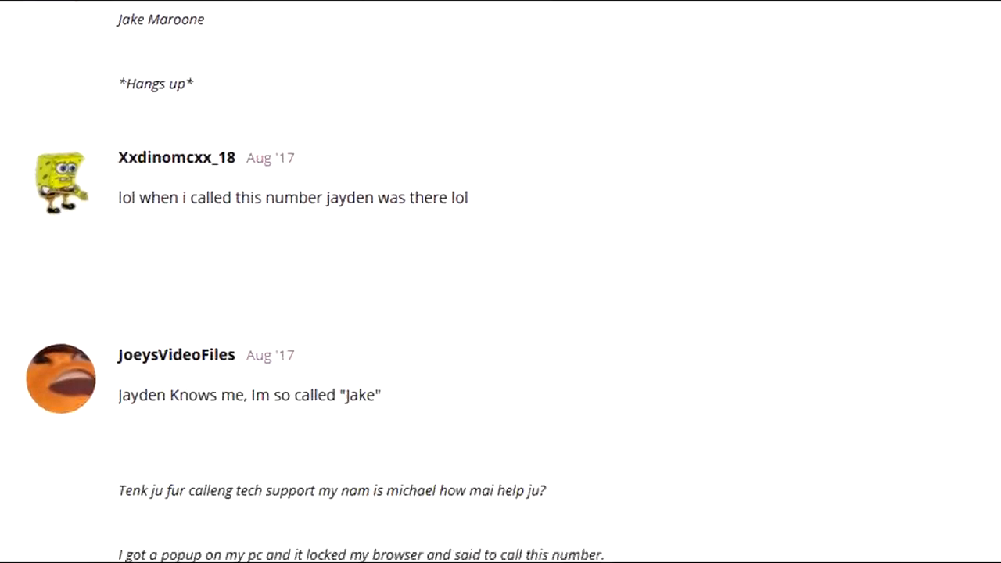
scroll("down", 3)
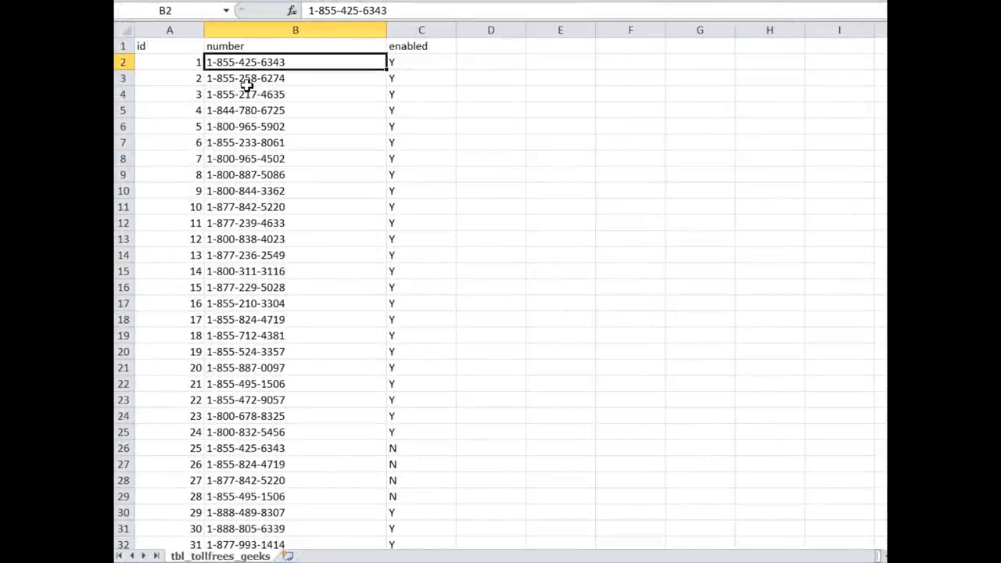
Scroll tbl_tollfrees_geeks past the chat-outbound entries and IVR test note to row 98
scroll("down", 3)
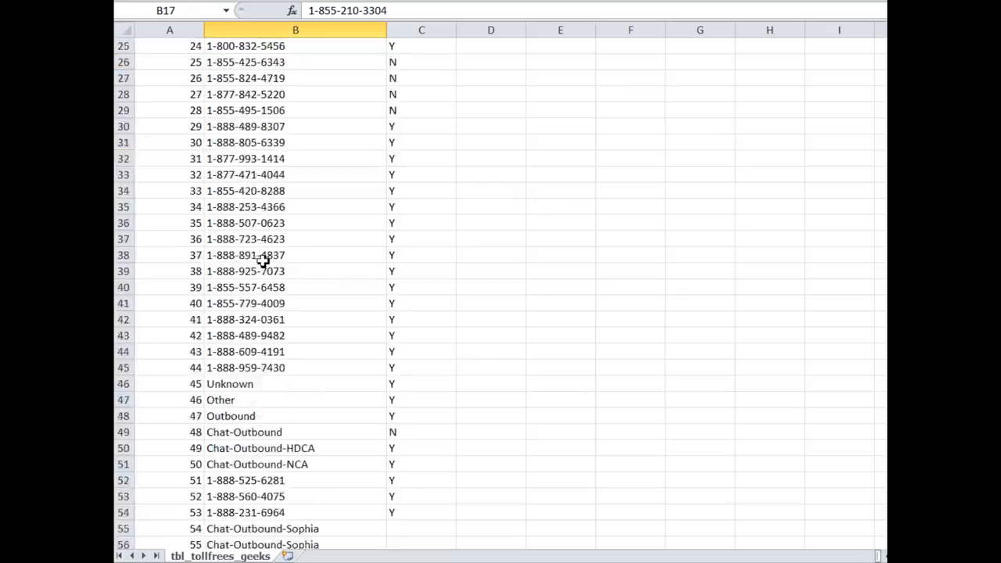
scroll("down", 3)
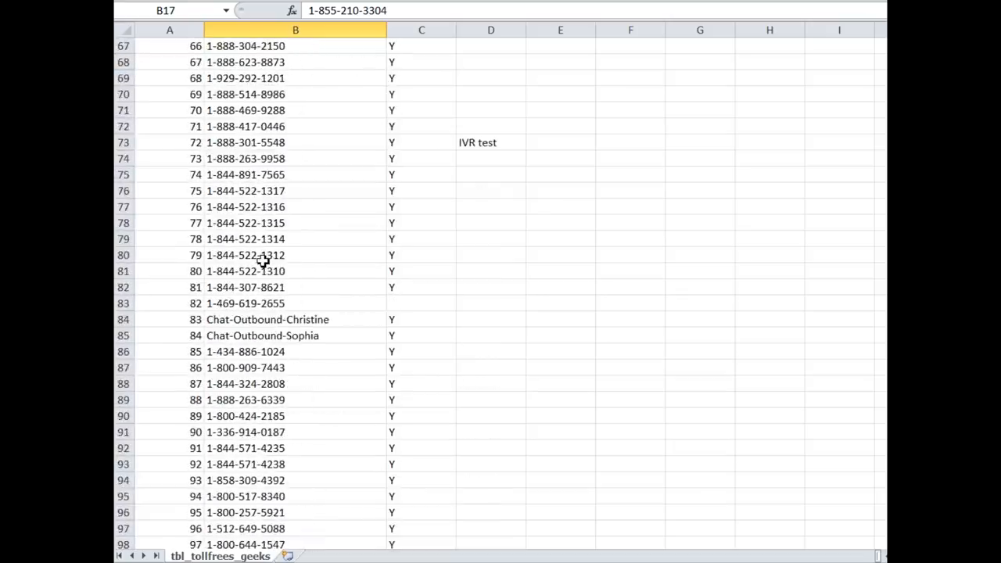
scroll("down", 3)
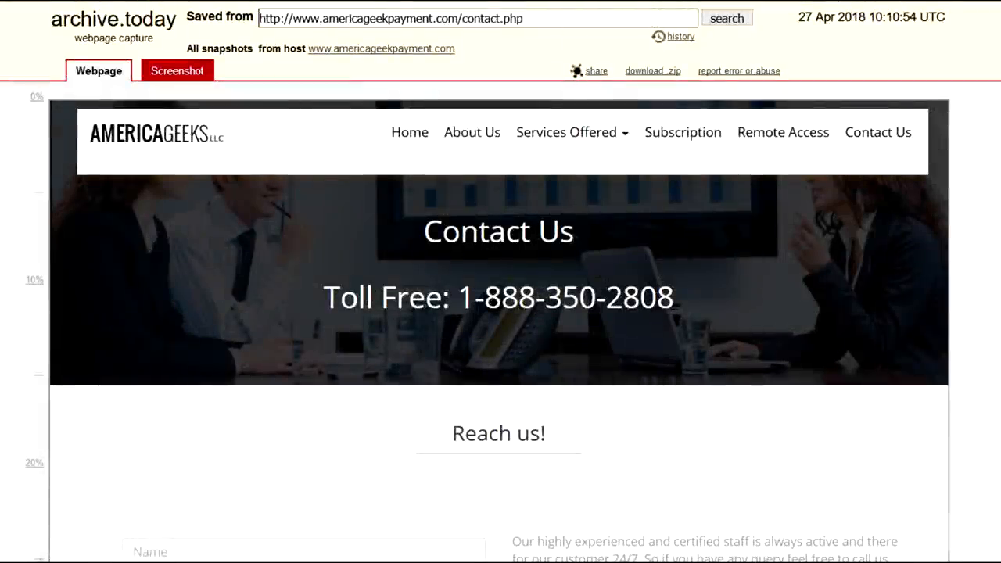
Scroll the archived americageekpayment.com contact page, then view the geekamericas.com snapshot
scroll("down", 3)
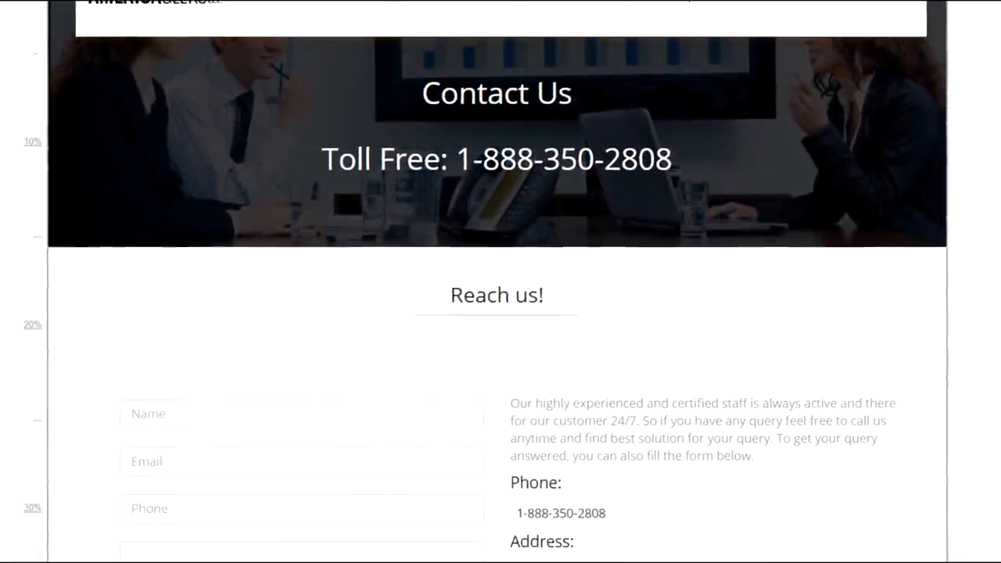
scroll("down", 3)
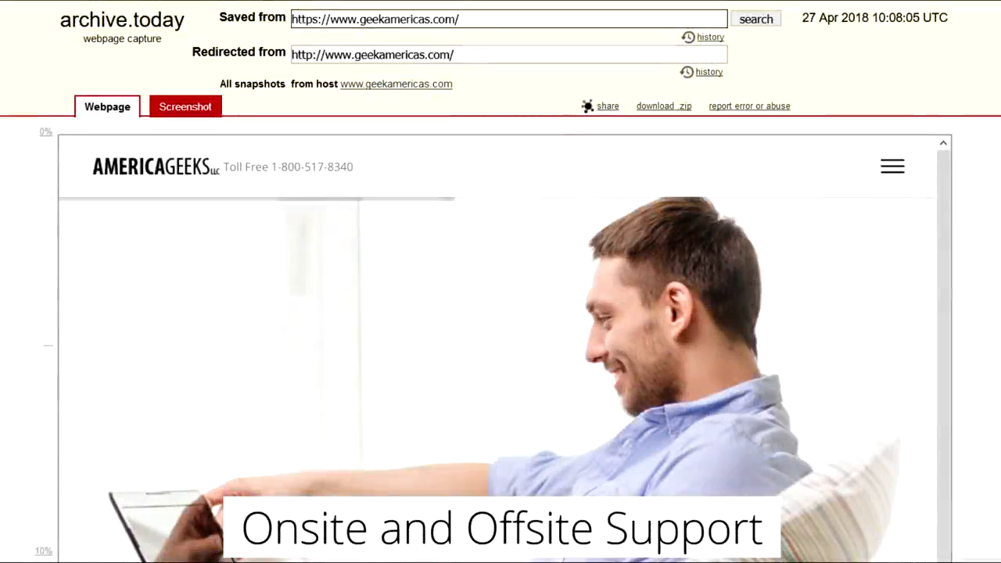
scroll("down", 3)
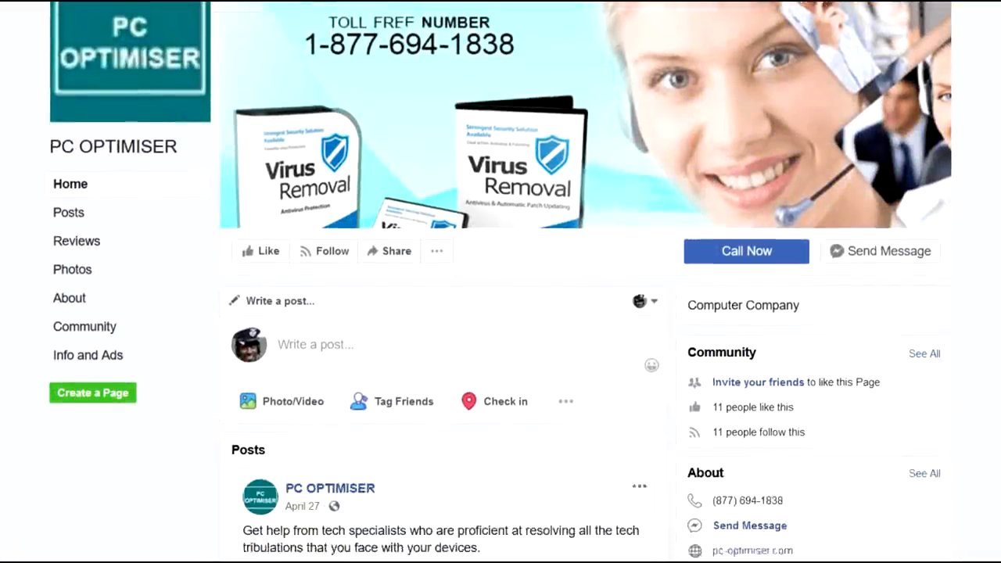
scroll("down", 3)
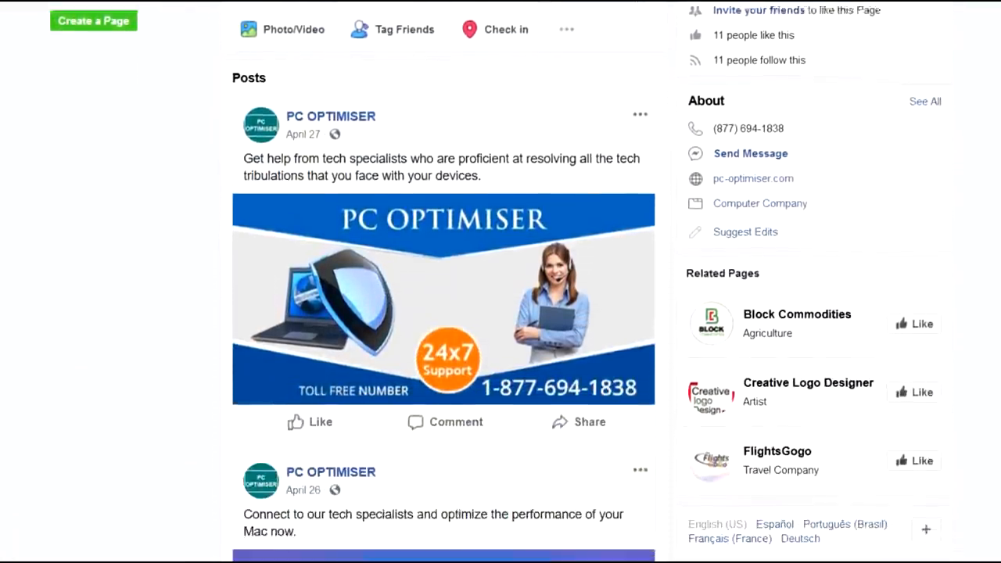
scroll("down", 3)
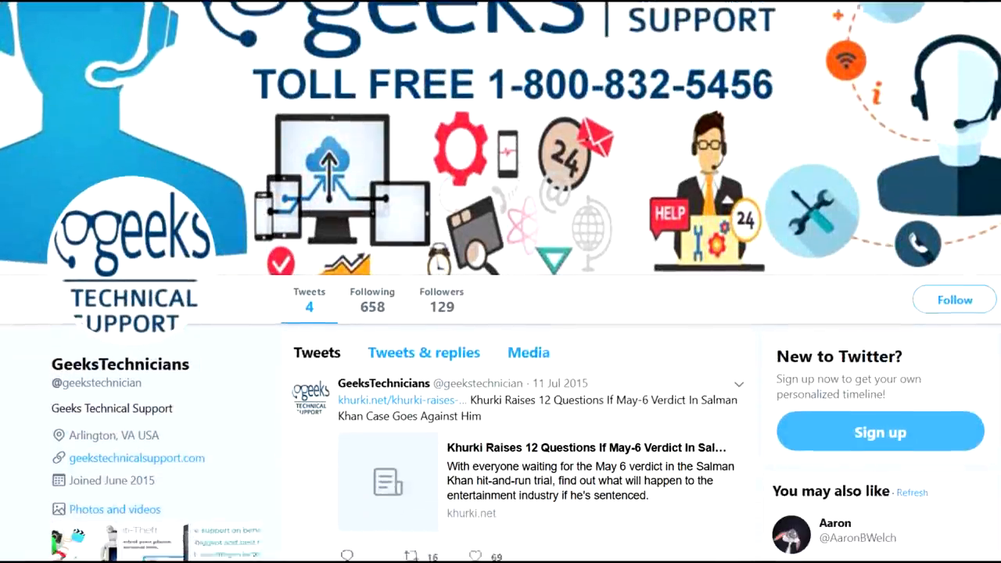
scroll("down", 3)
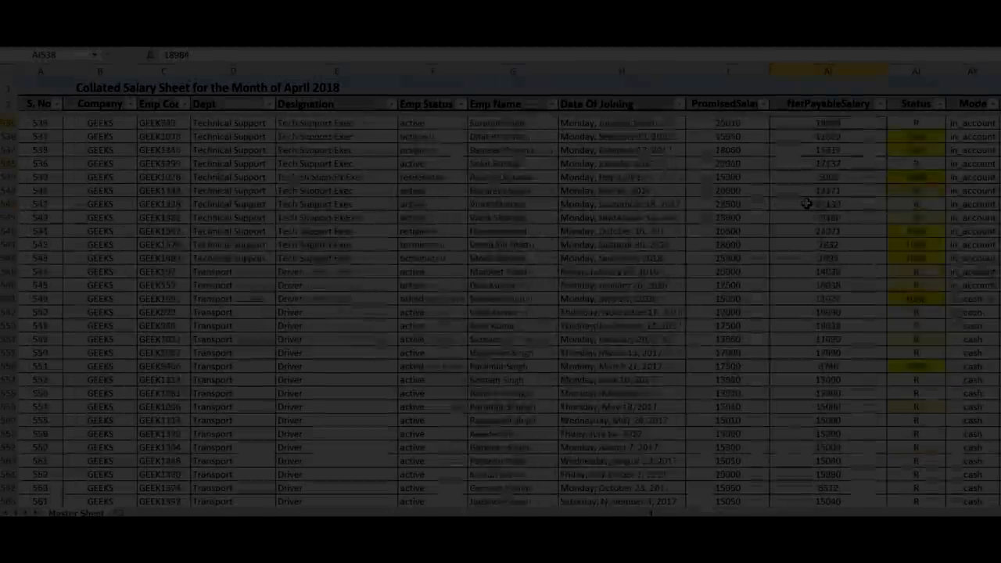
Scroll the Master Sheet to row 599 and check the NetPayableSalary TOTAL formula
scroll("down", 3)
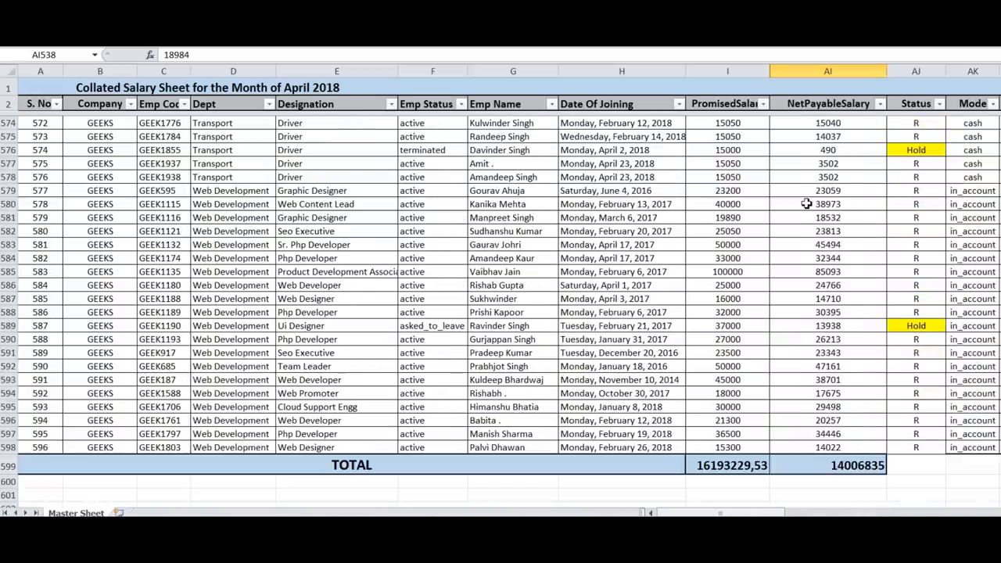
left_click(848, 465)
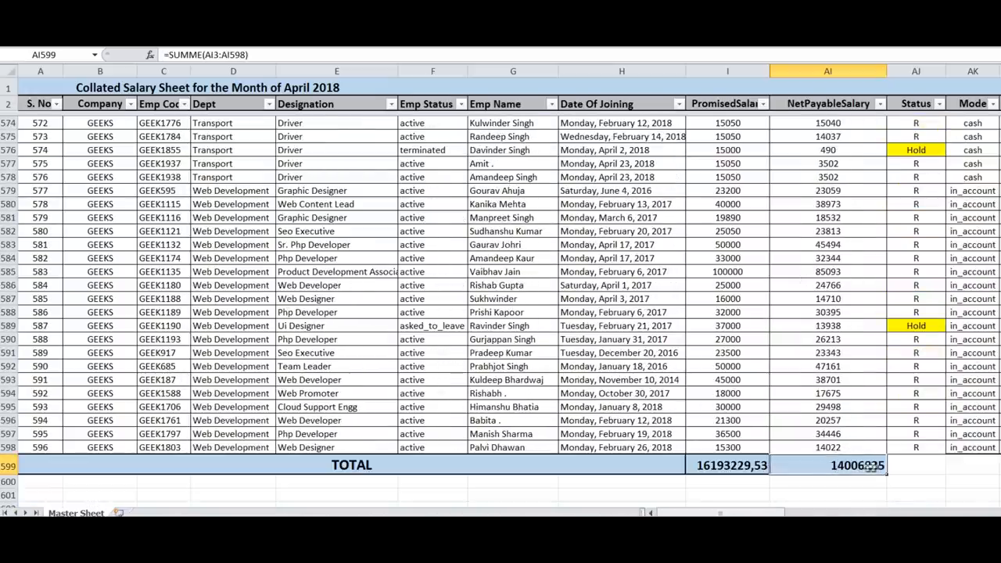
scroll("down", 3)
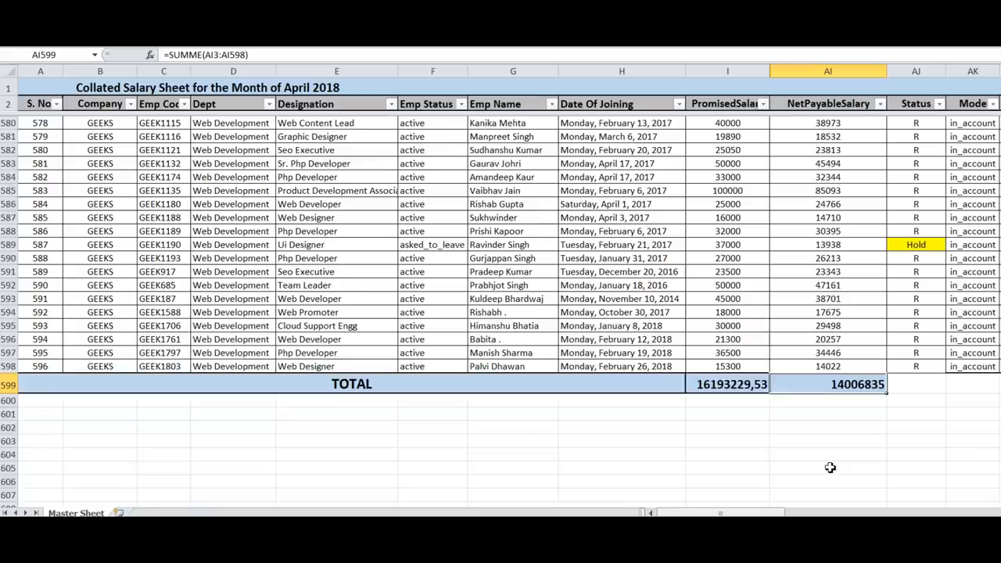
scroll("down", 3)
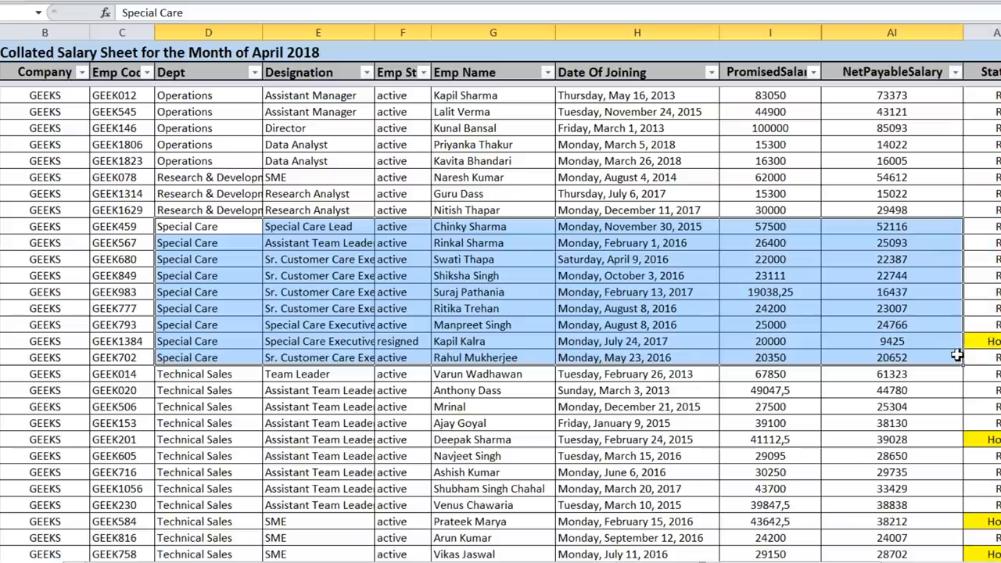
mouse_move(941, 361)
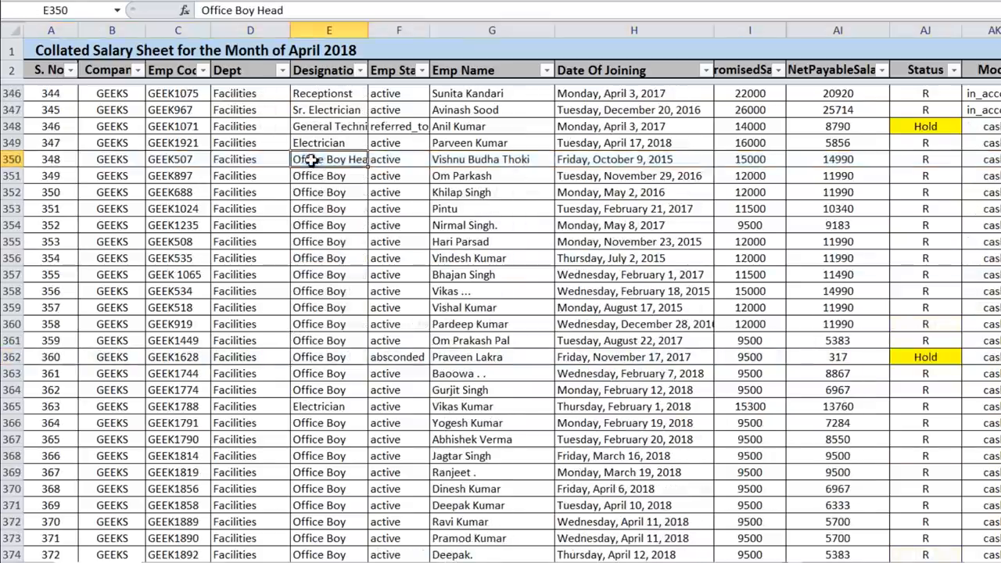
Select the Facilities Office Boy rows from E350 across to column AI, row 378
left_click_drag(328, 158, 836, 488)
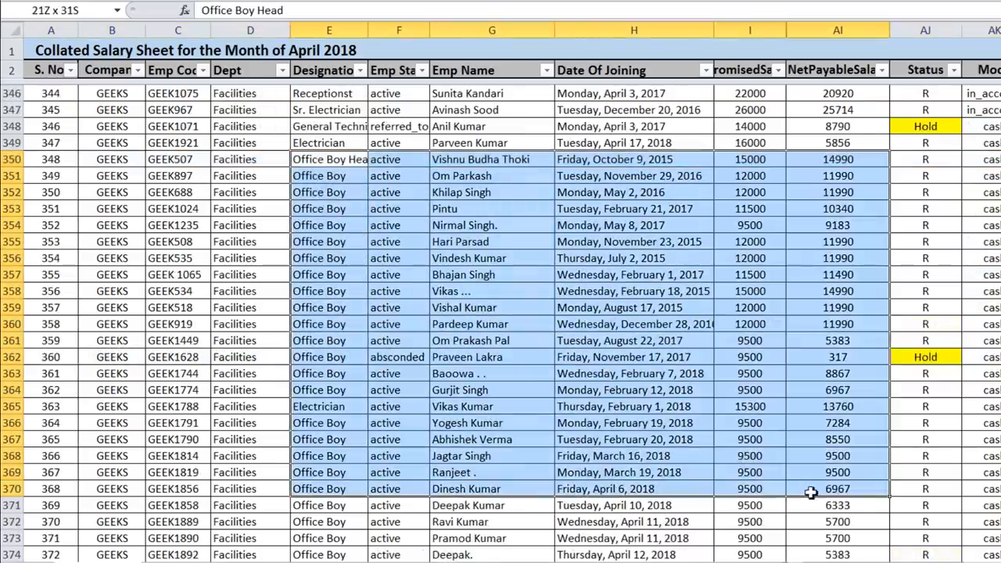
scroll("down", 3)
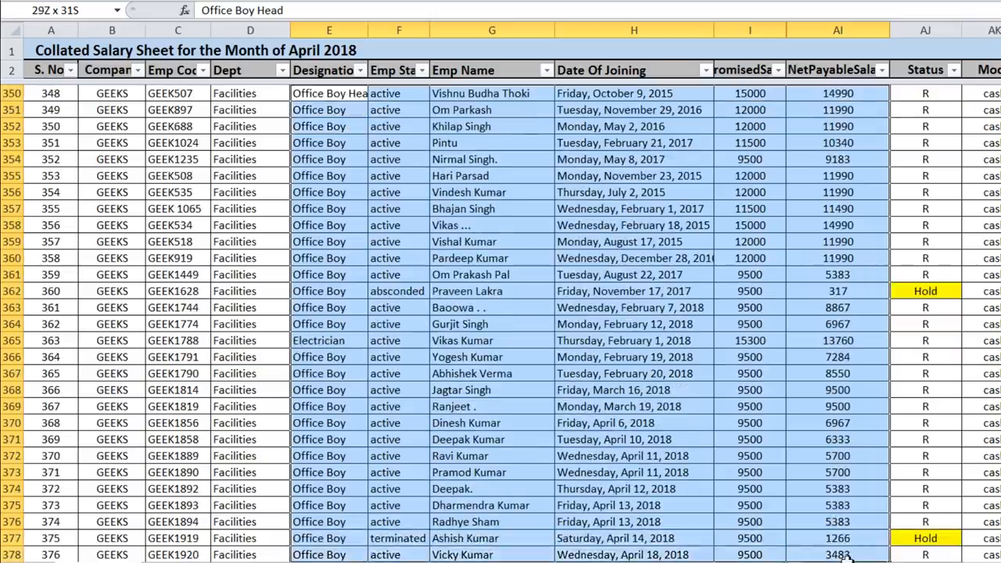
scroll("down", 3)
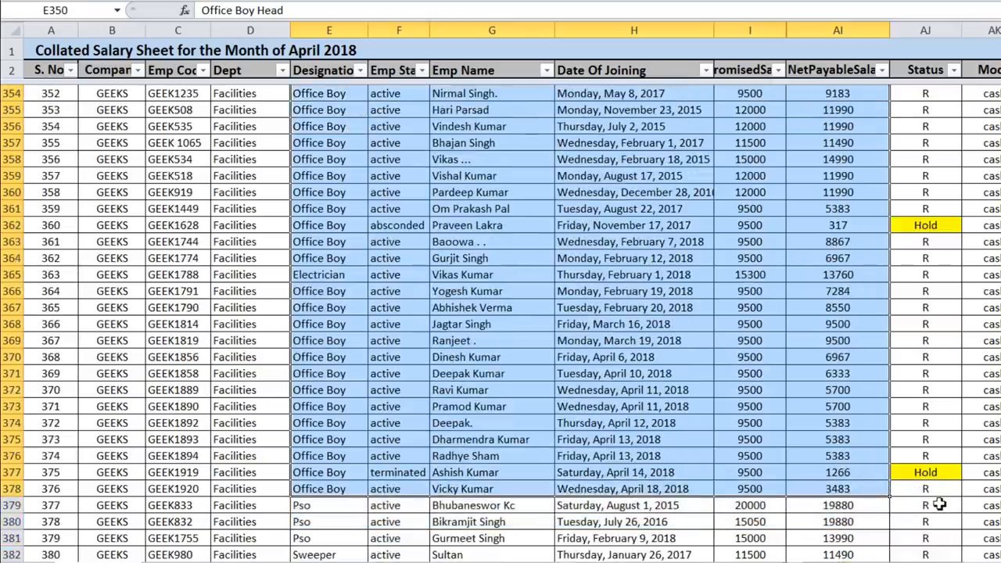
left_click(845, 488)
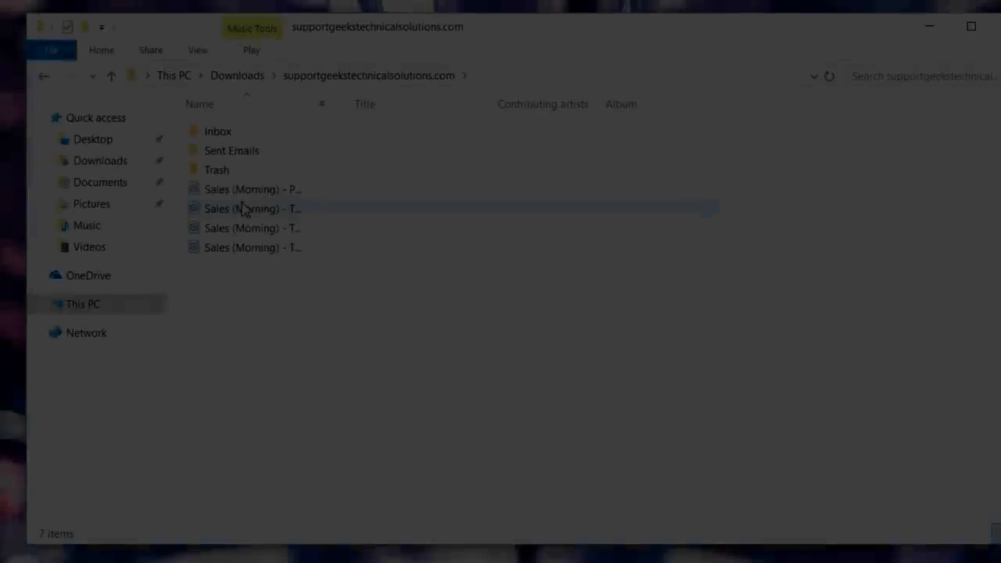
Open a Sales (Morning) file in the supportgeekstechnicalsolutions.com mail folder
double_click(231, 150)
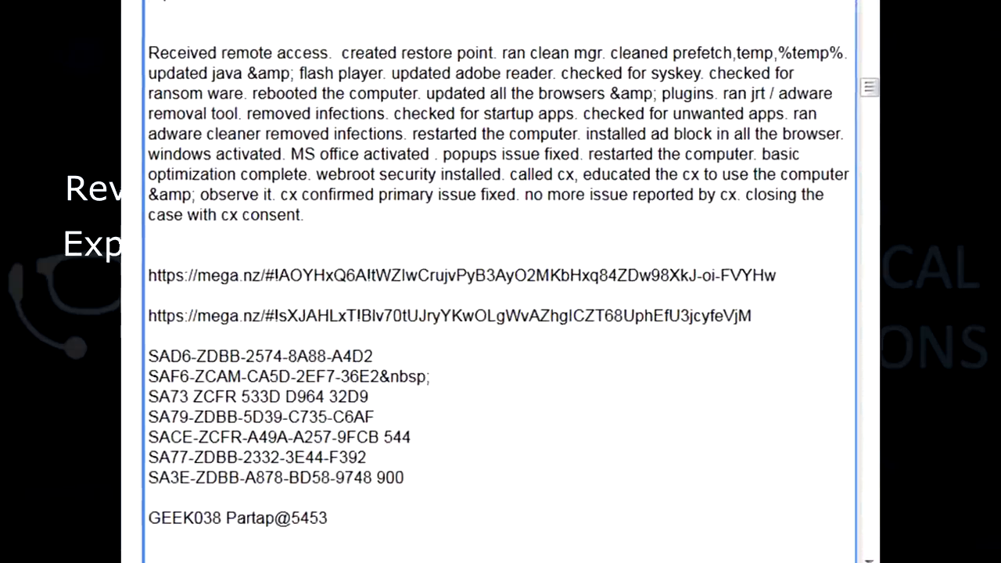
scroll("down", 3)
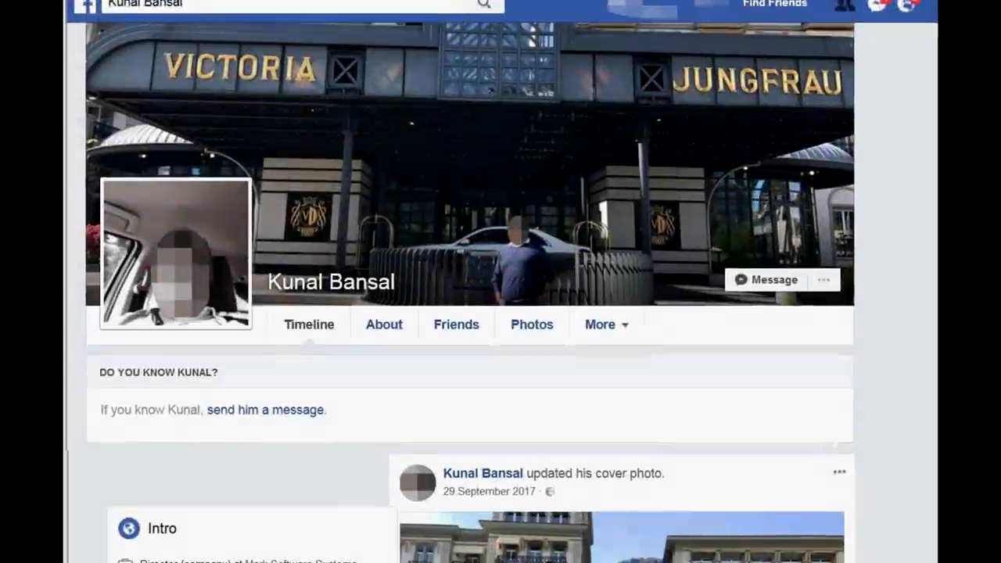
scroll("down", 3)
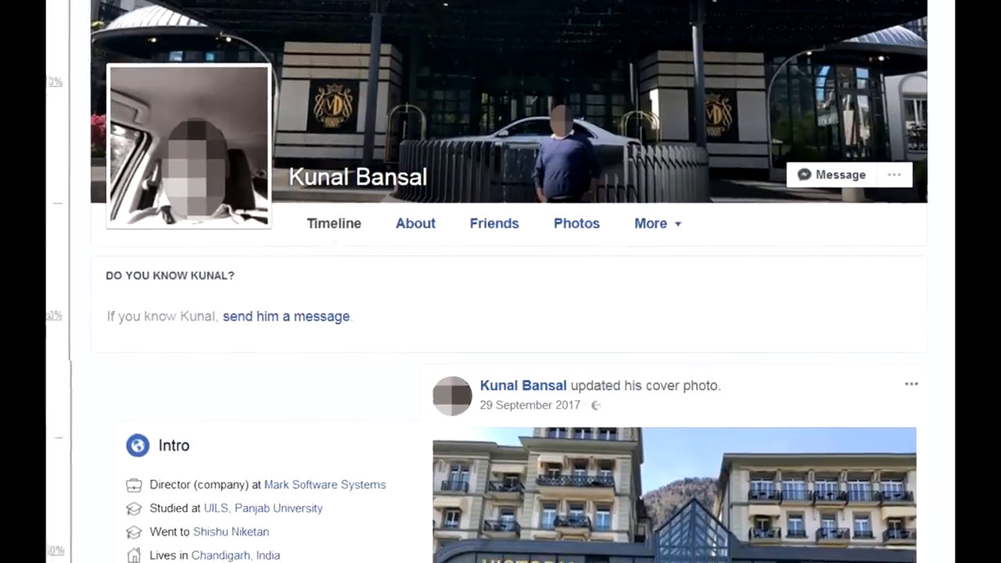
scroll("down", 3)
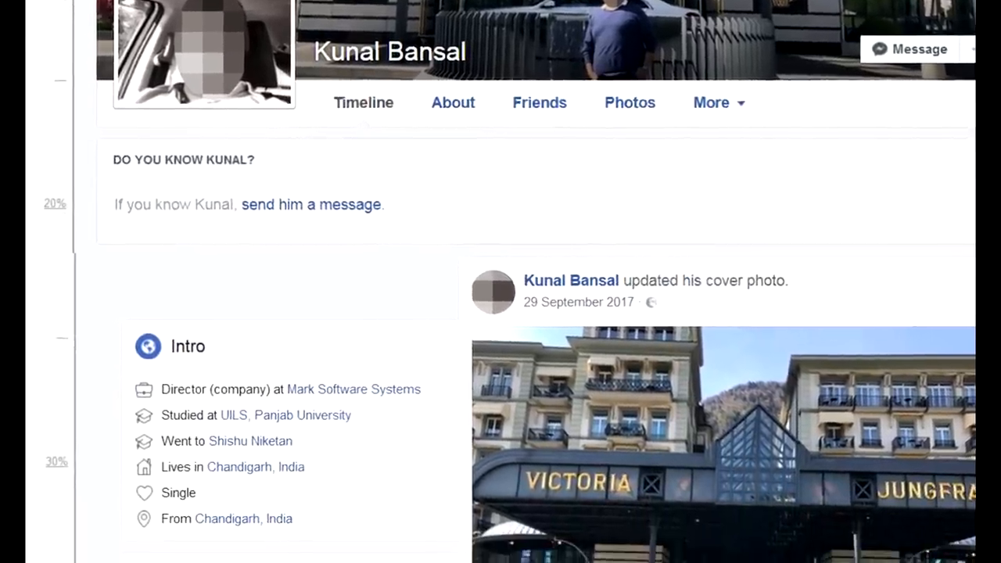
scroll("down", 3)
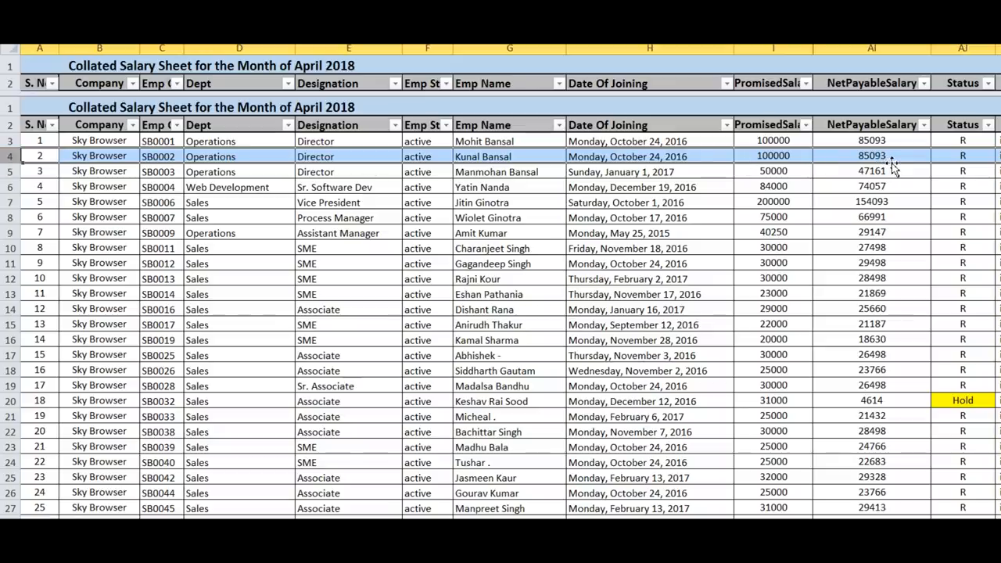
scroll("down", 3)
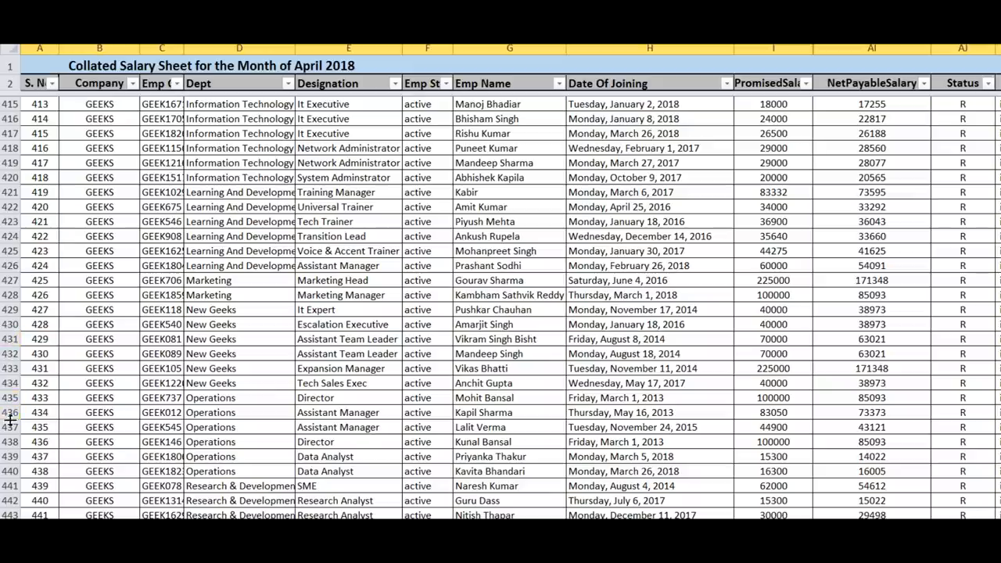
left_click(344, 442)
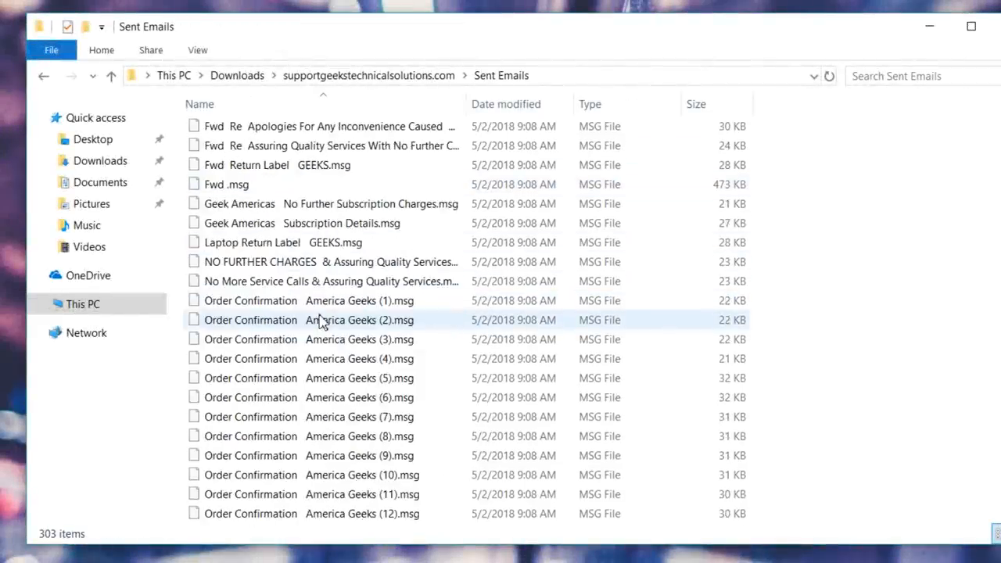
Scroll down through the 303 message files in the Sent Emails folder
scroll("down", 3)
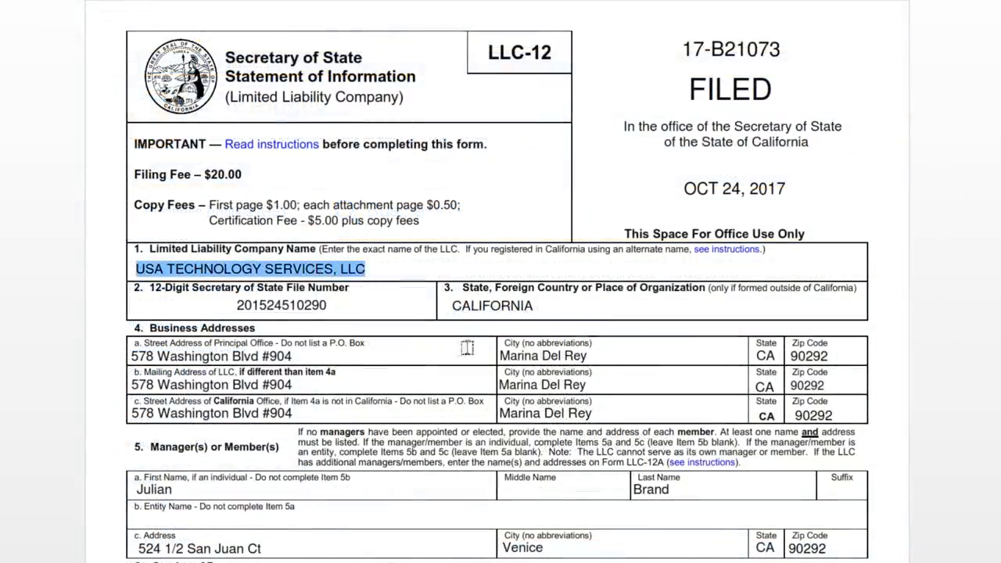
Scroll down the USA Technology Services, LLC LLC-12 Statement of Information filing
scroll("down", 3)
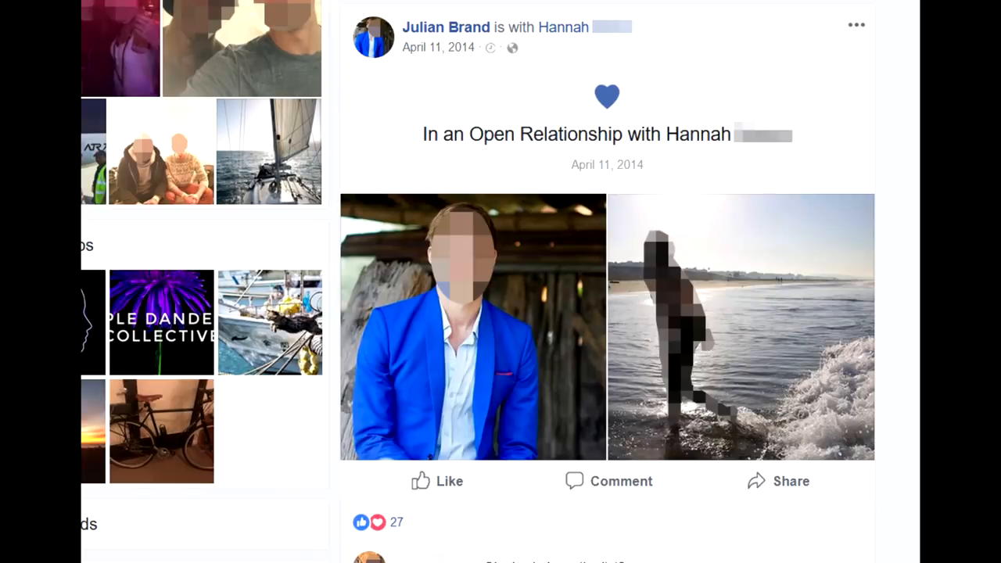
scroll("down", 3)
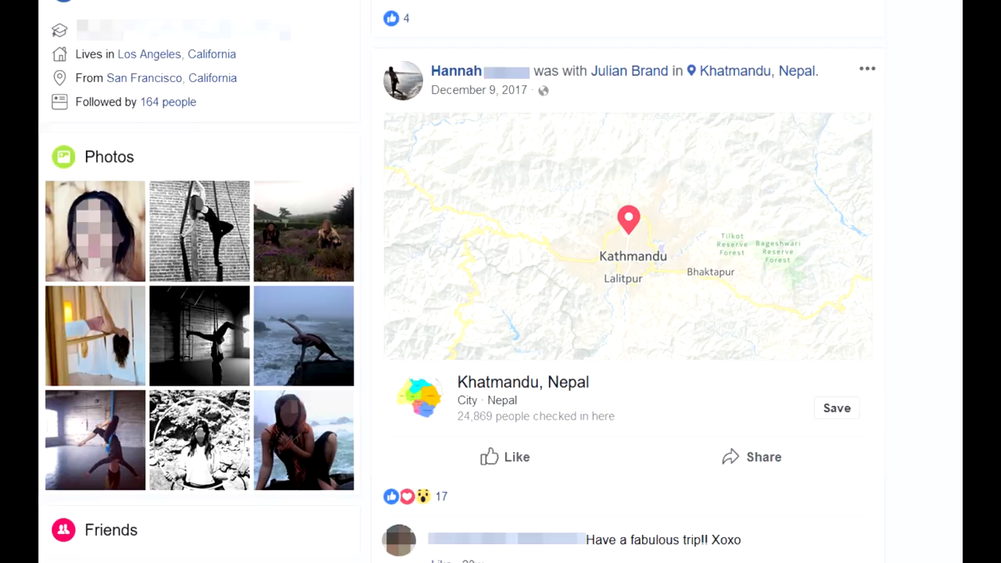
scroll("down", 3)
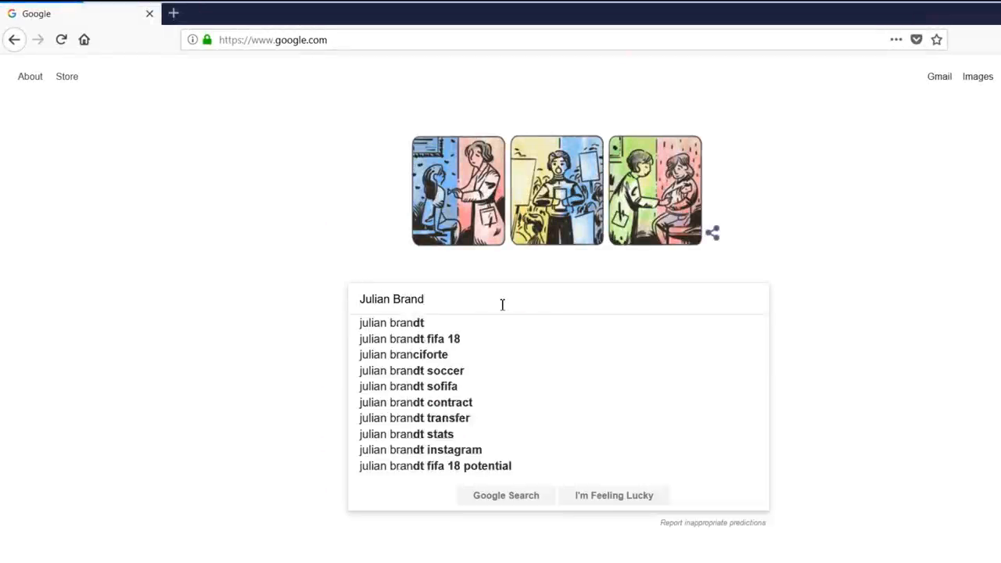
Search Google for 'Julian Brand actor'
type("Julian Brand actor")
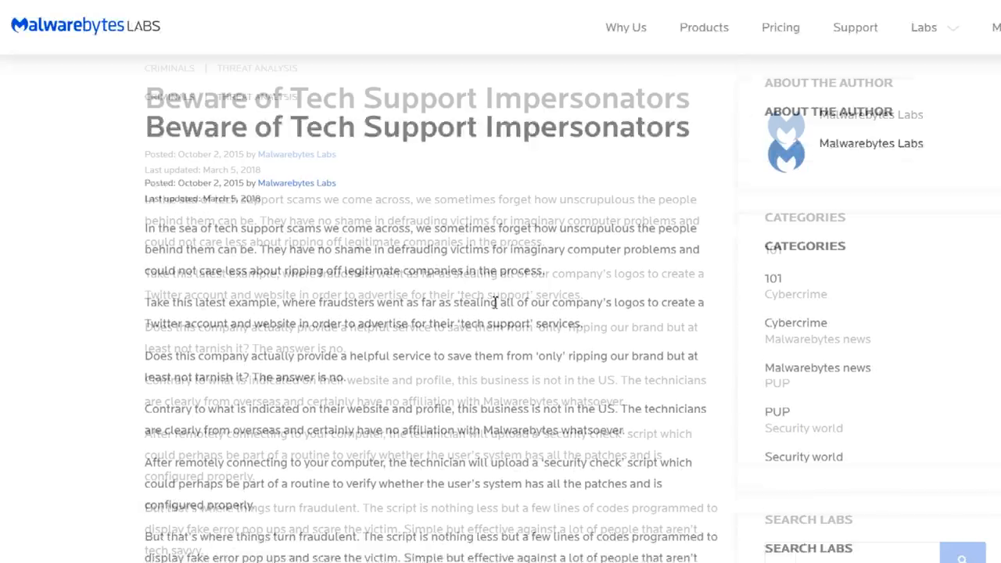
Scroll 'Beware of Tech Support Impersonators' past the introduction to the business-model diagram
scroll("down", 3)
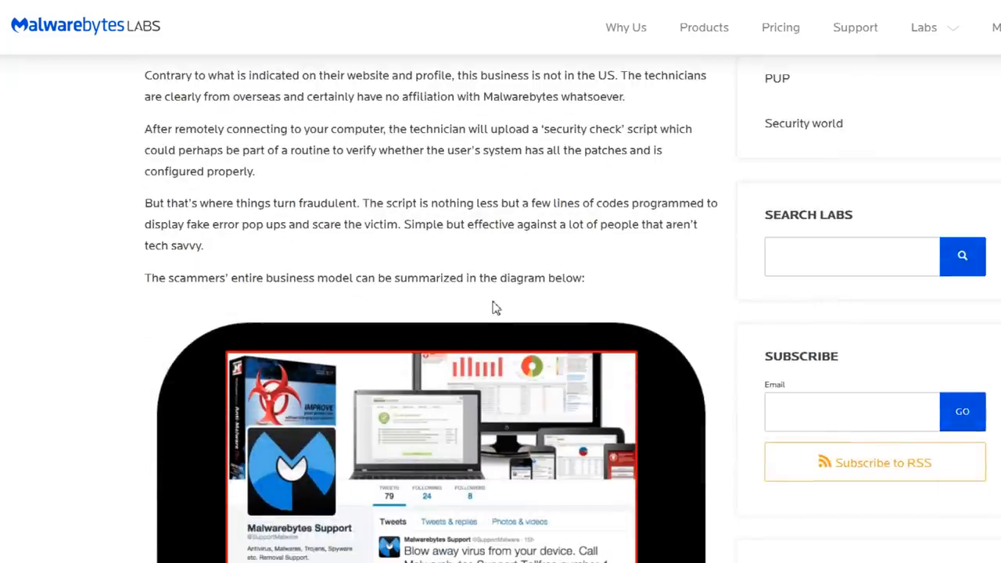
scroll("down", 3)
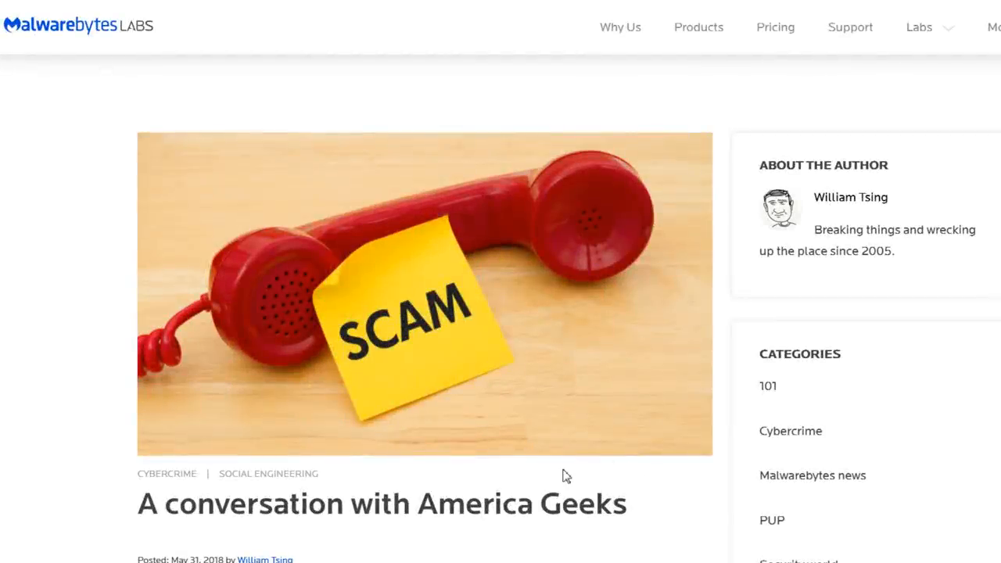
Scroll the America Geeks article and highlight the sentence about targeting the French
scroll("down", 3)
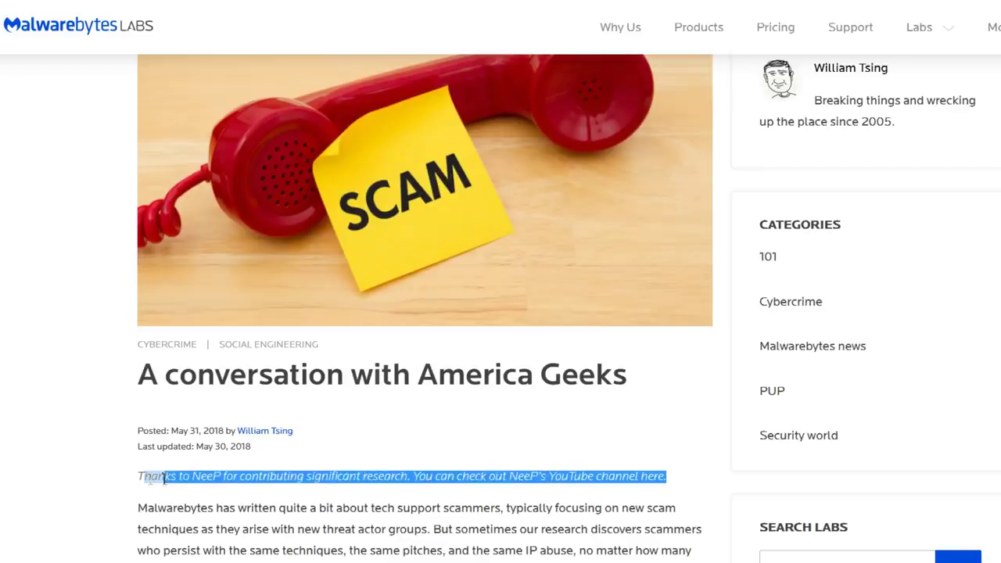
scroll("down", 3)
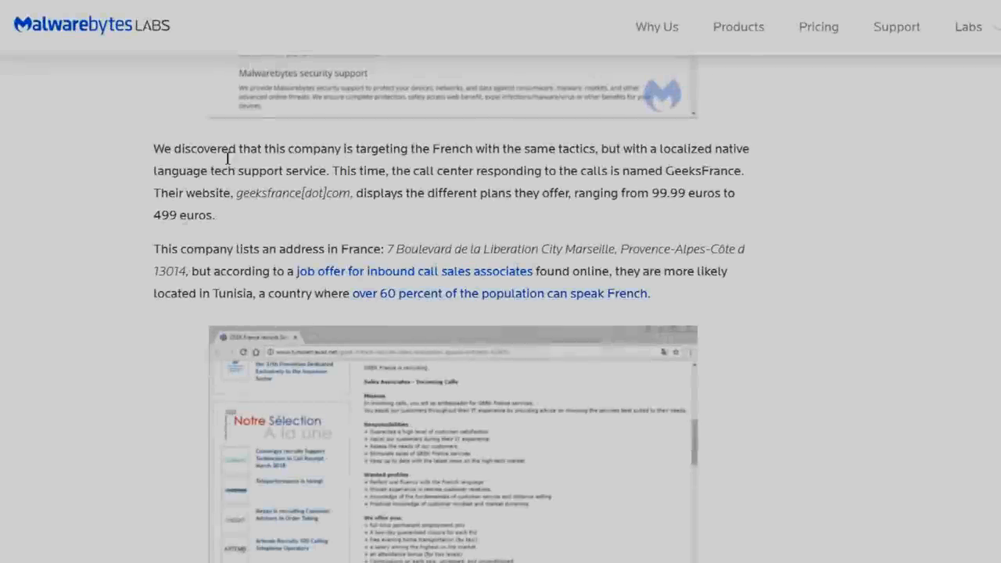
left_click_drag(153, 149, 429, 148)
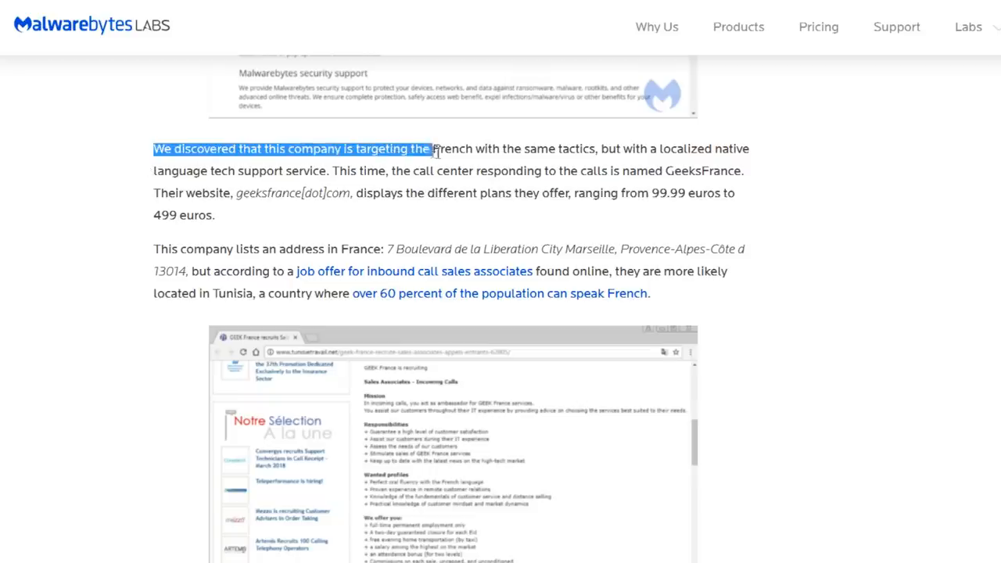
left_click_drag(427, 149, 701, 148)
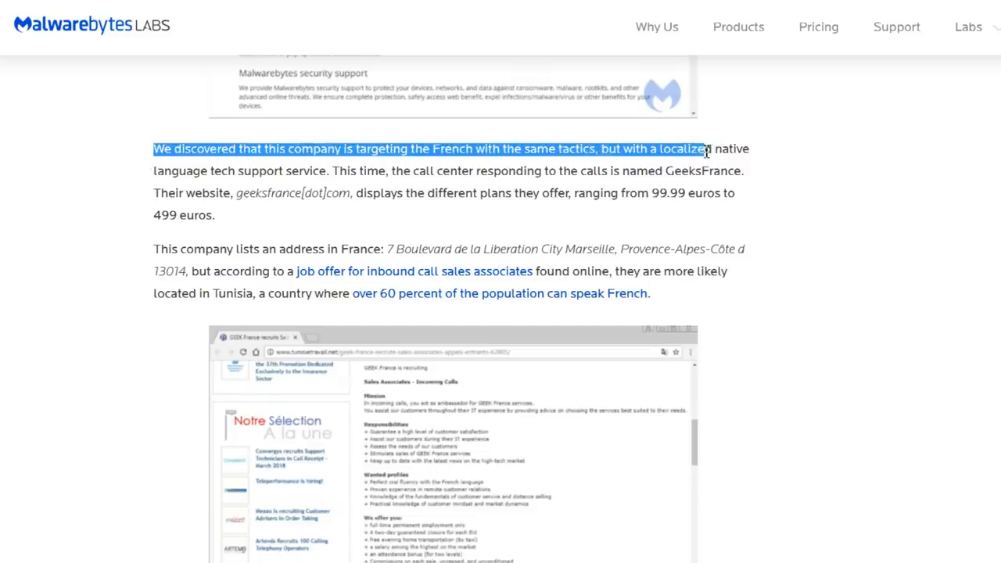
left_click_drag(703, 148, 735, 193)
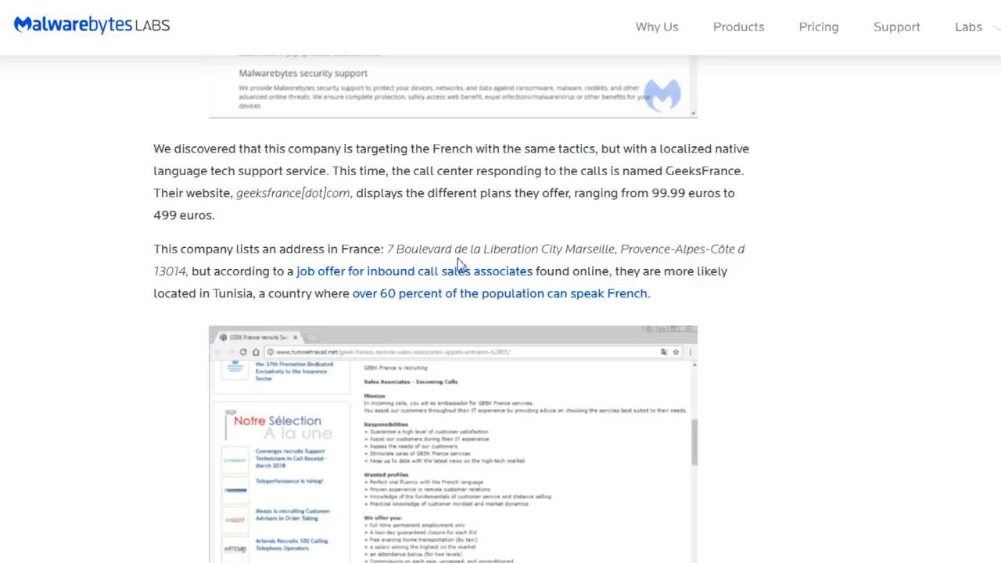
Scroll through the GeeksFrance section to the Bon De Commande invoice screenshot
scroll("down", 3)
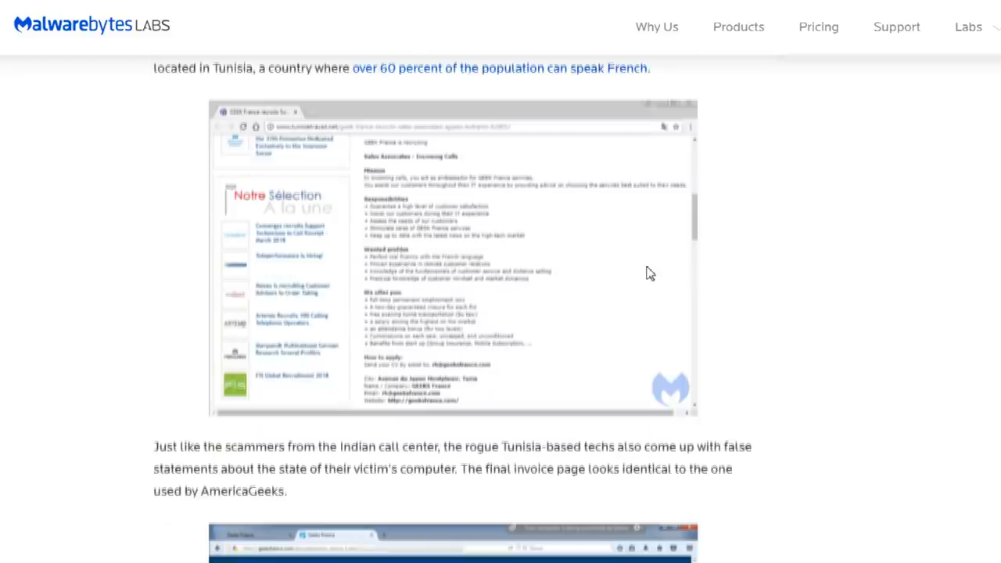
scroll("down", 3)
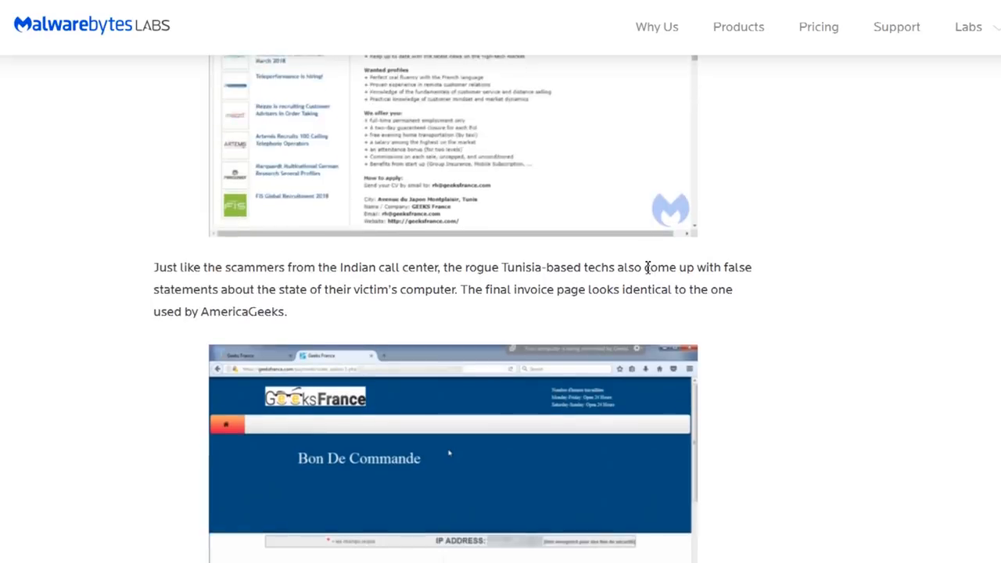
scroll("down", 3)
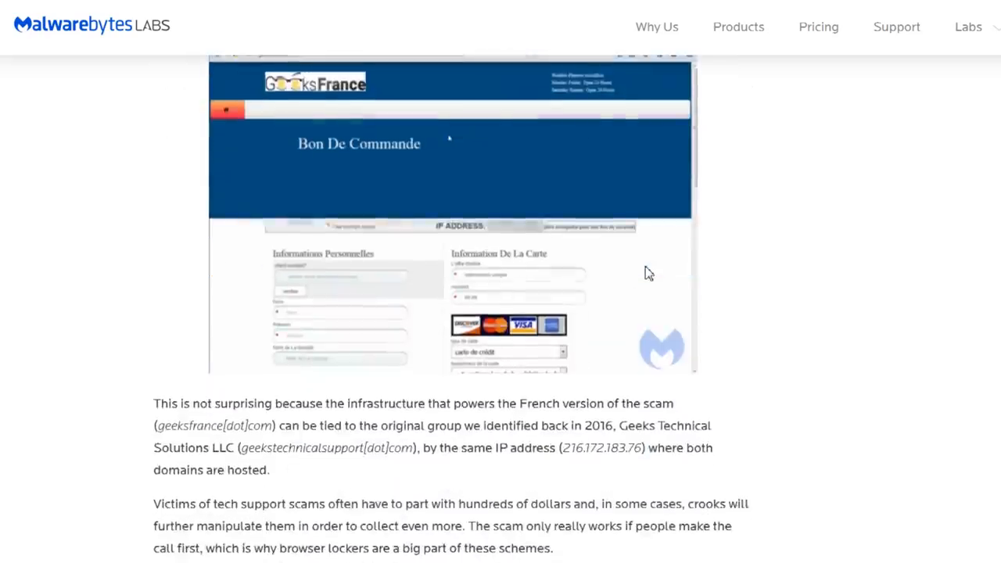
scroll("down", 3)
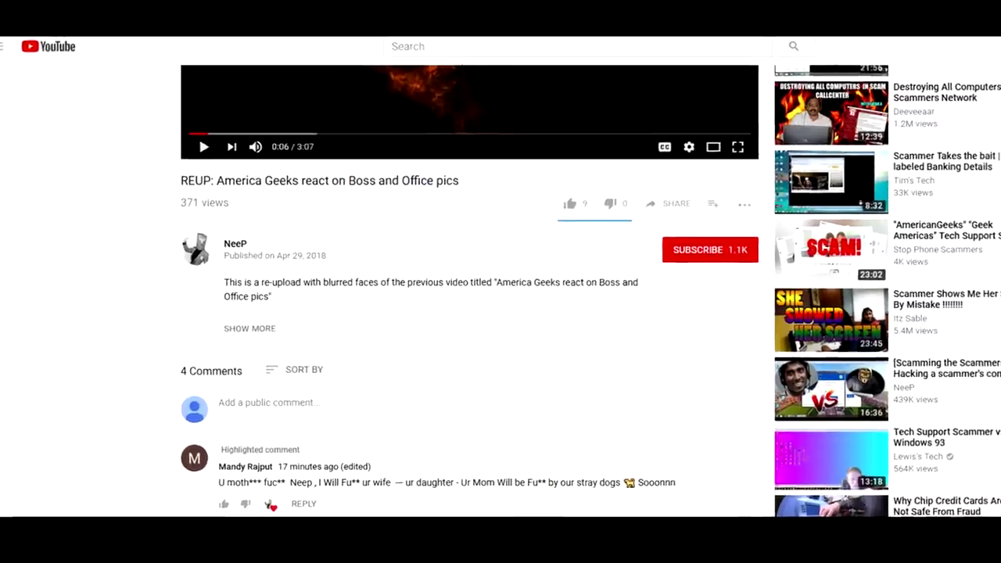
Scroll below the America Geeks reaction video to its comments, including the abusive one
scroll("down", 3)
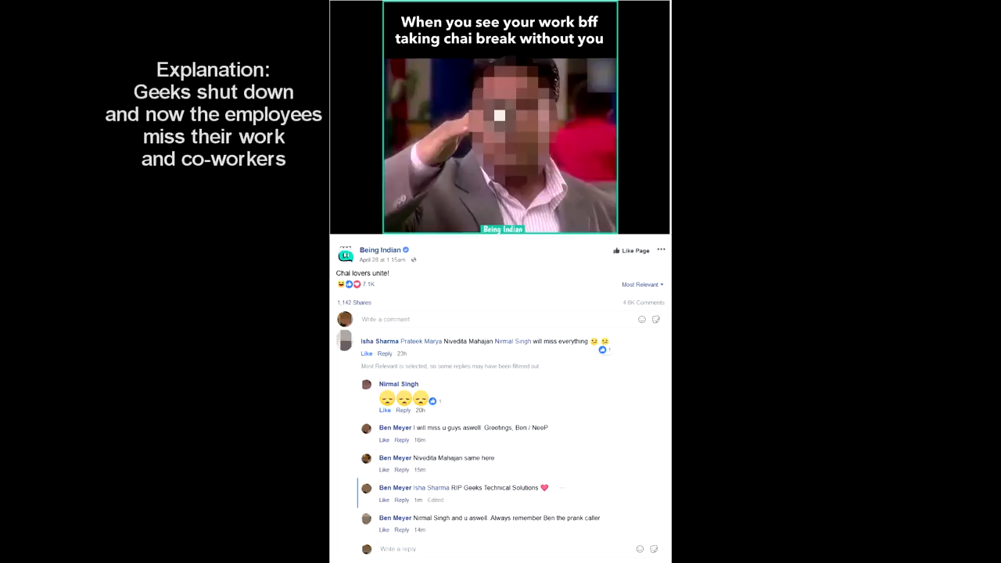
Scroll past the sales-team group photos down to the congratulatory comments
scroll("down", 3)
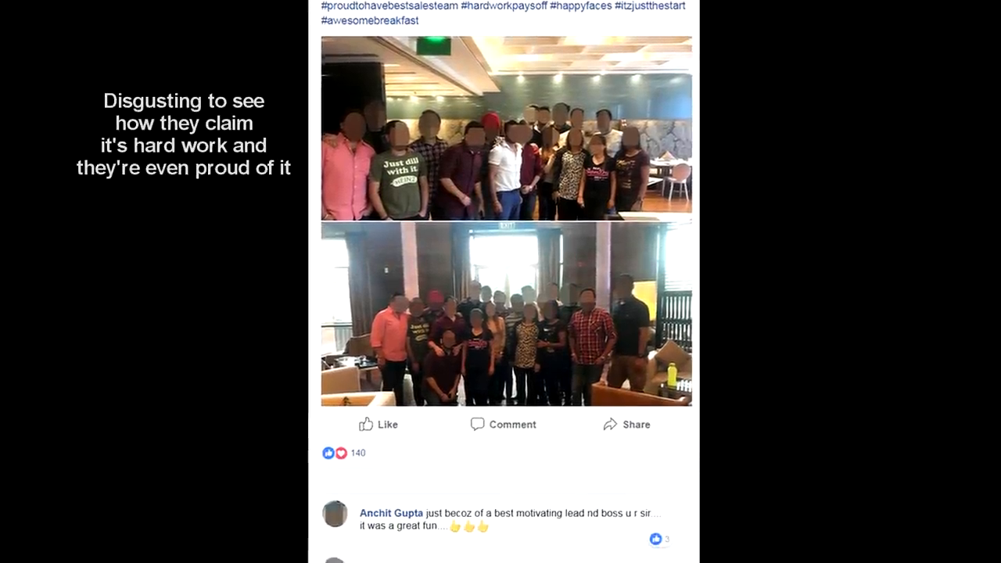
scroll("down", 3)
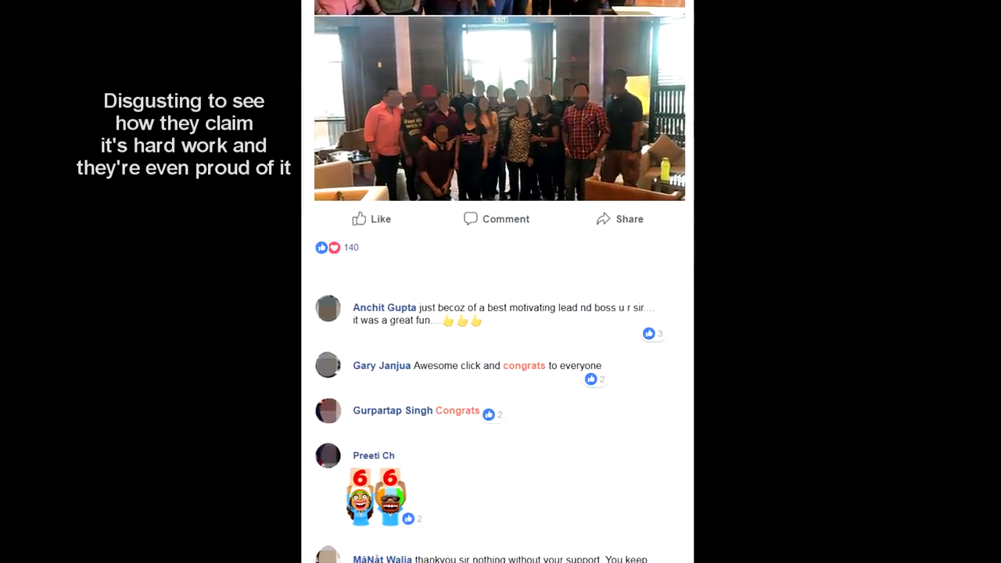